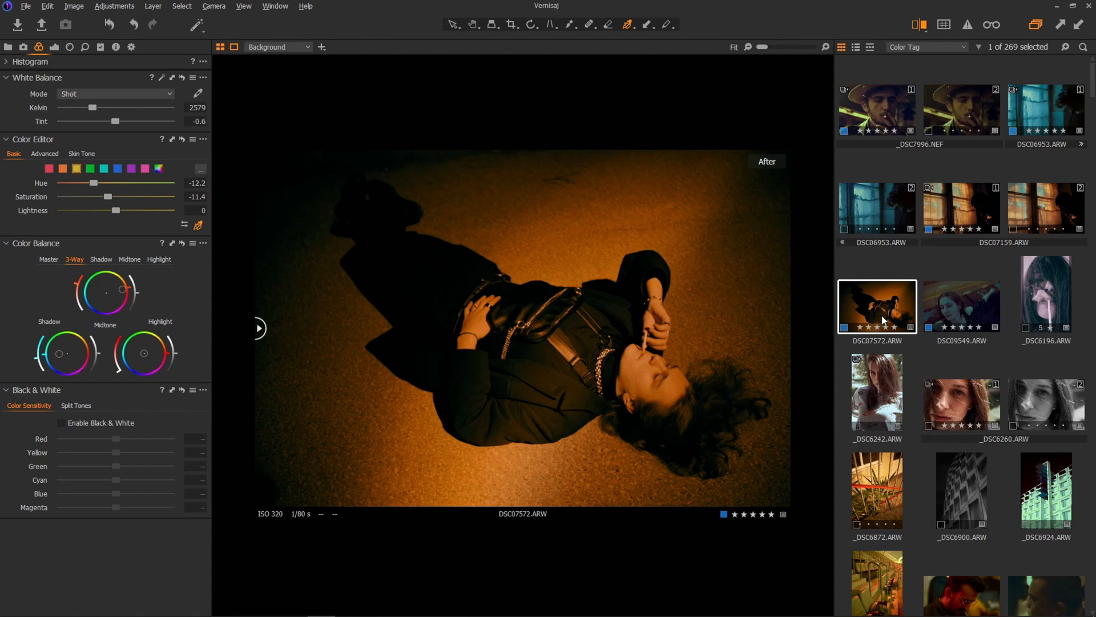
mouse_move(216, 271)
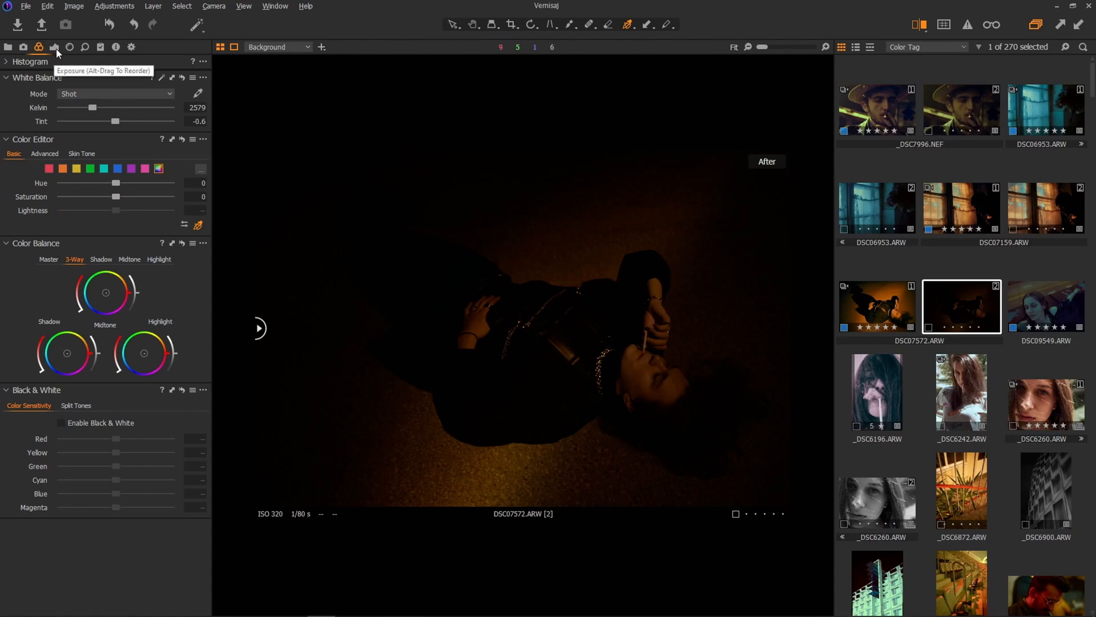
Step: In the Details tab, set Noise Reduction Detail to 0 and Luminance to 13
click(85, 46)
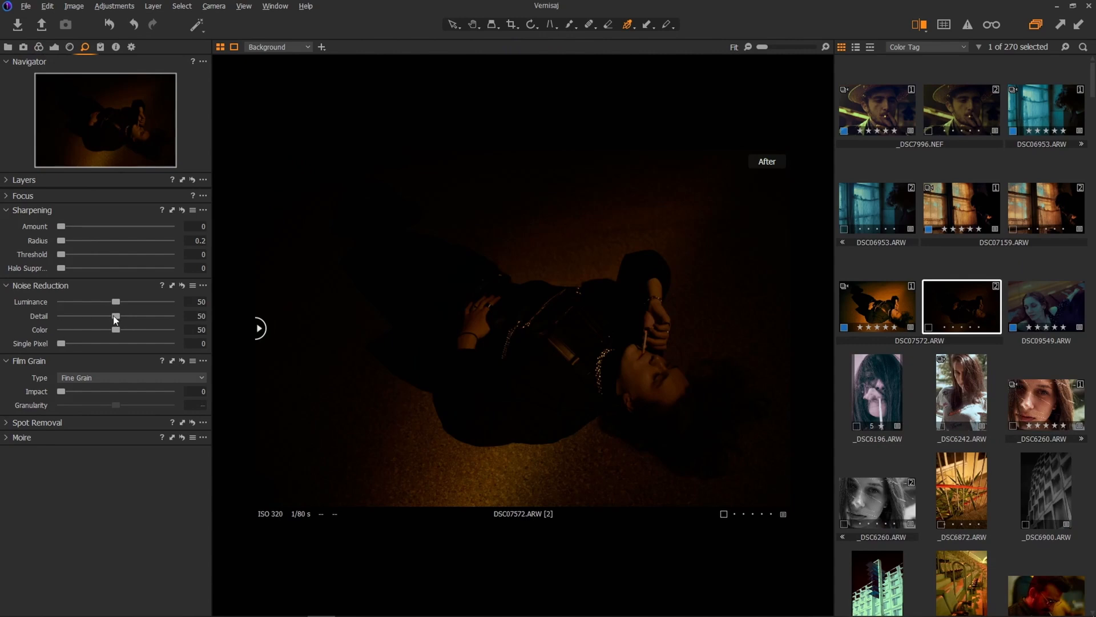
drag(115, 302, 78, 301)
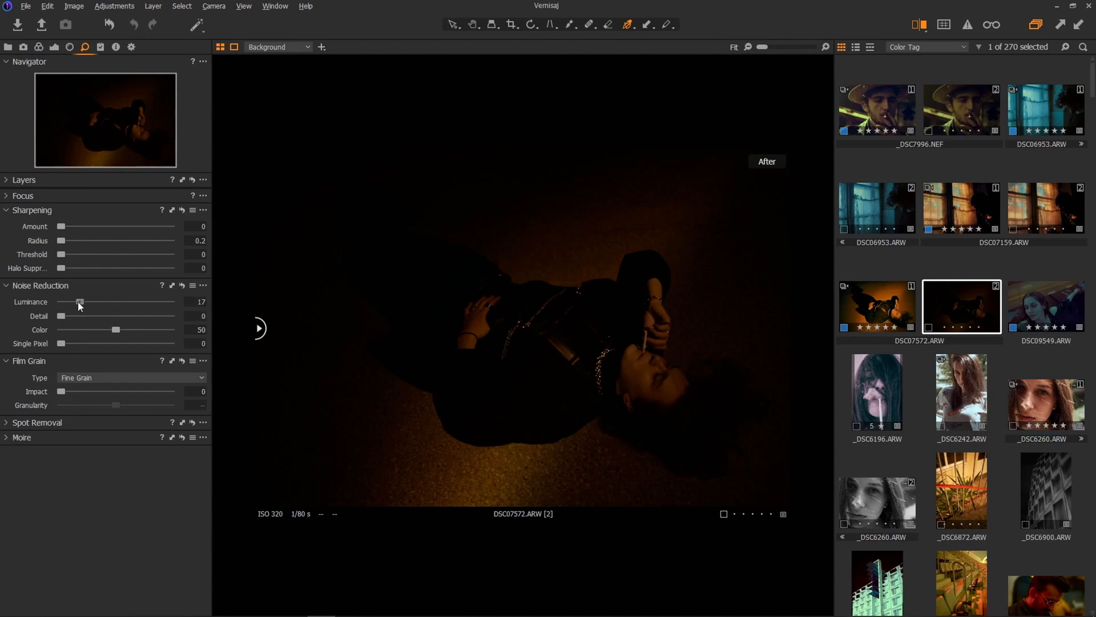
drag(81, 301, 73, 301)
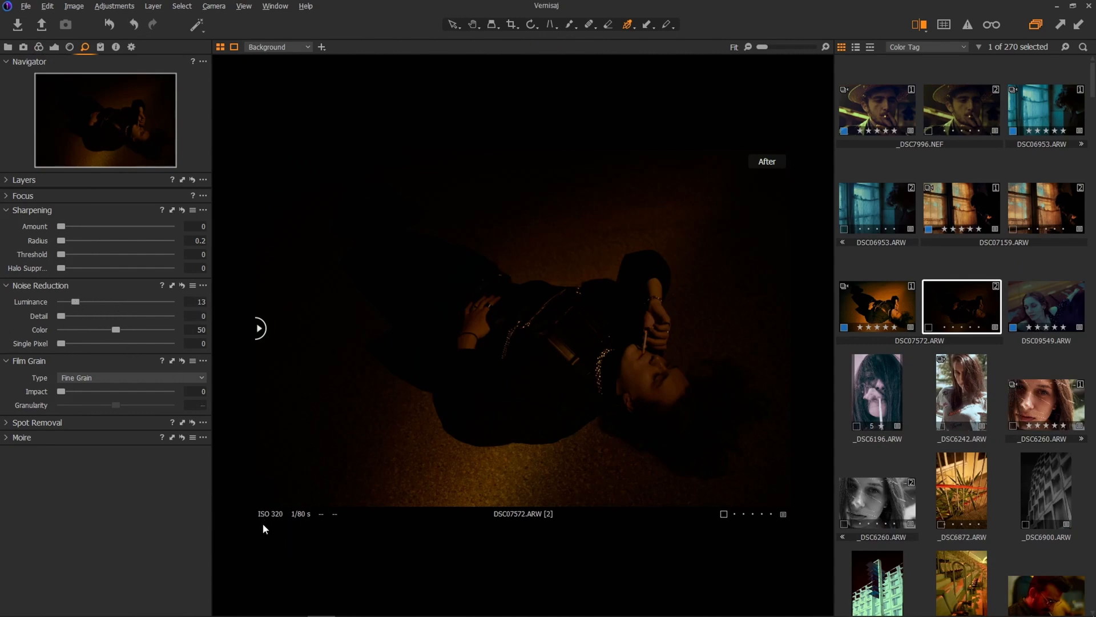
mouse_move(241, 507)
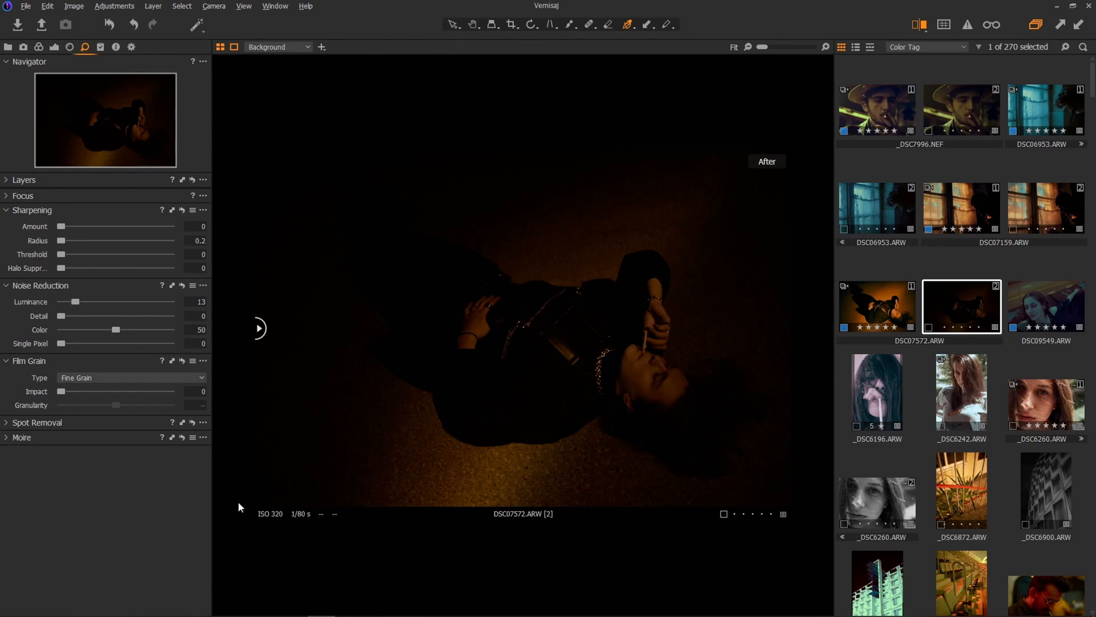
mouse_move(253, 538)
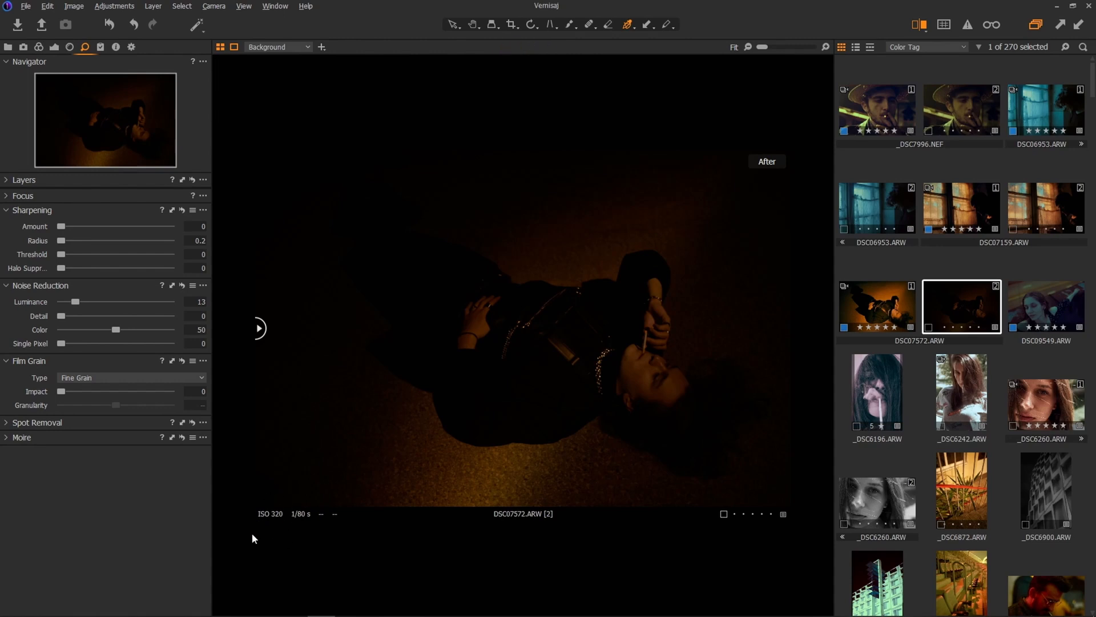
mouse_move(246, 536)
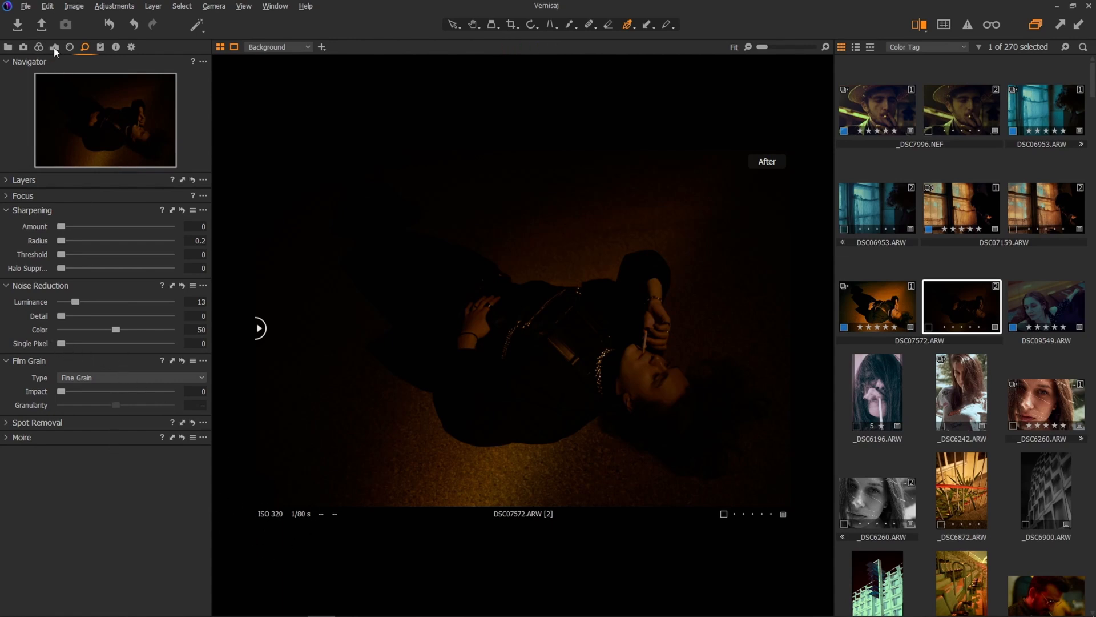
Step: In the Exposure tool, raise Brightness to 50 and Exposure to 1.07
click(56, 47)
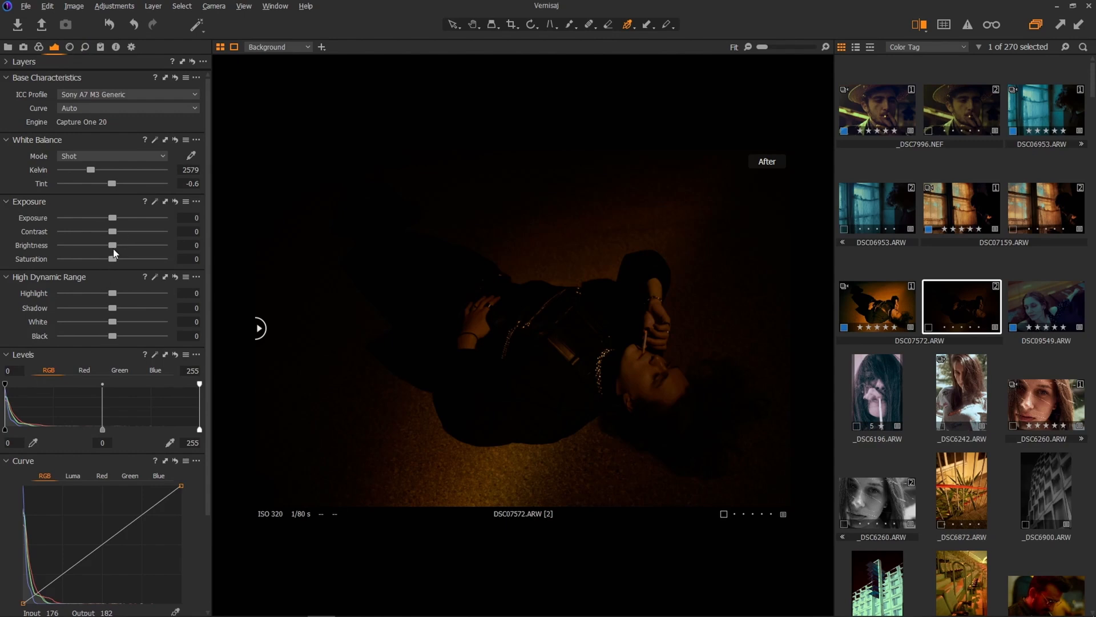
drag(112, 244, 164, 245)
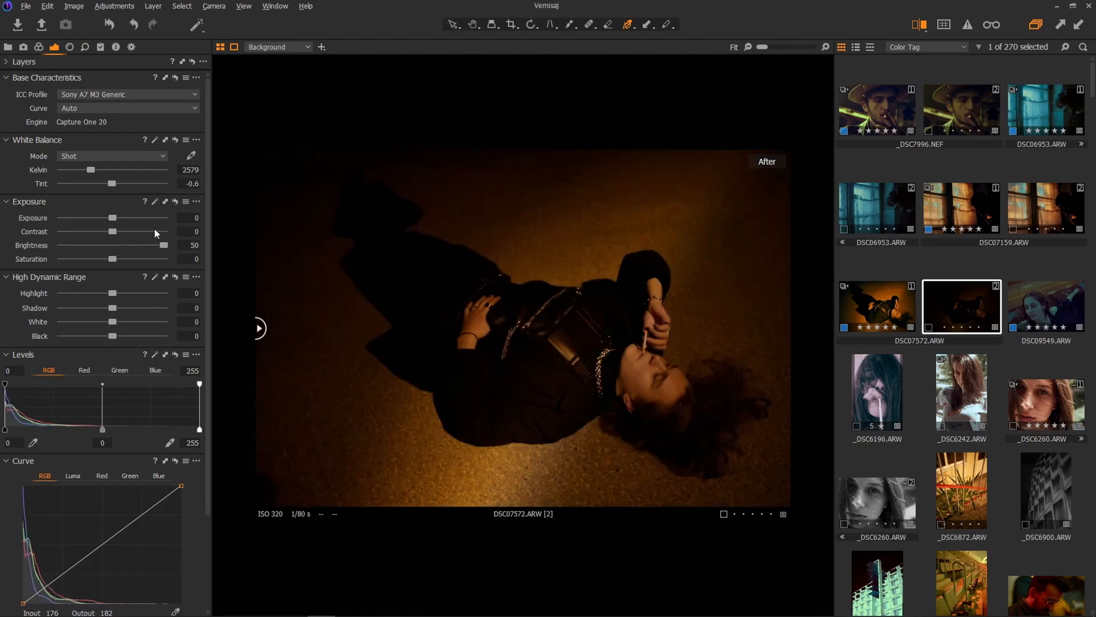
drag(107, 218, 120, 218)
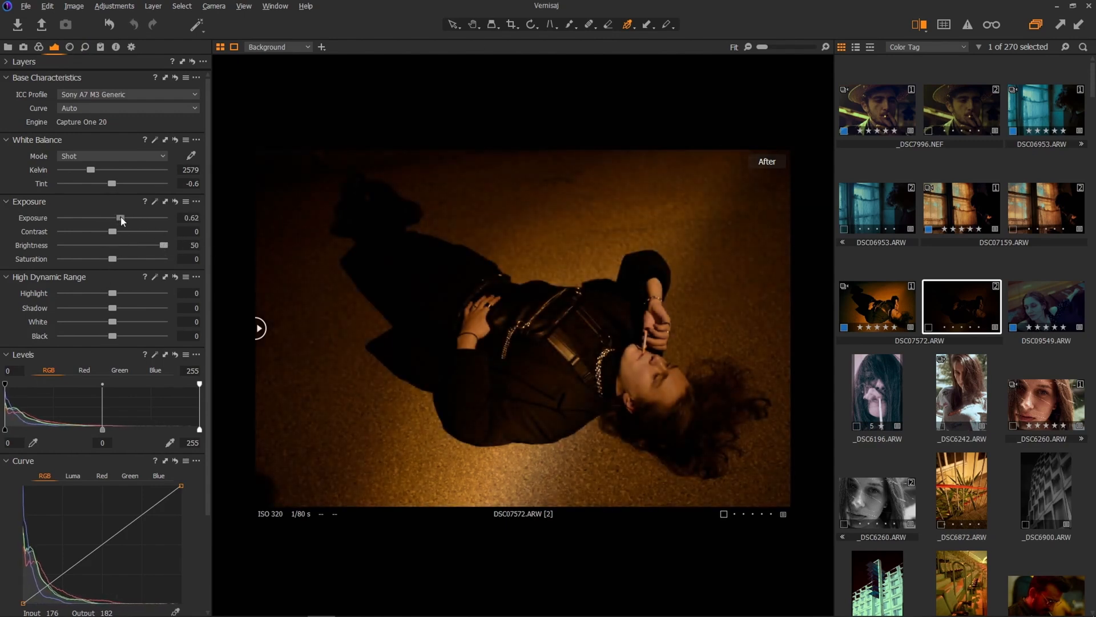
drag(119, 217, 124, 218)
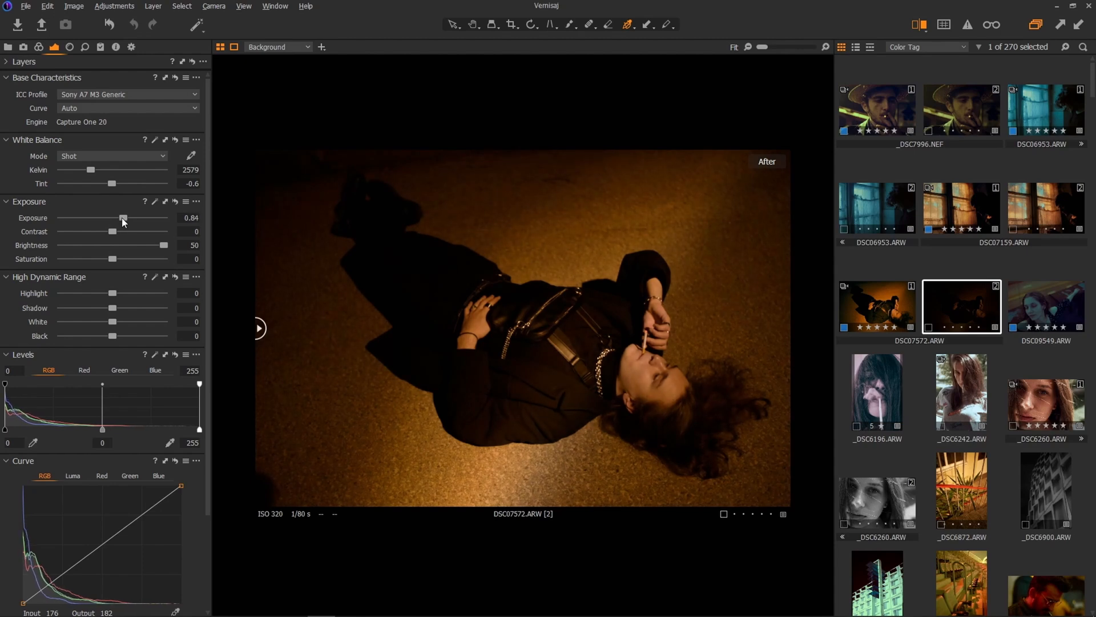
drag(123, 218, 125, 218)
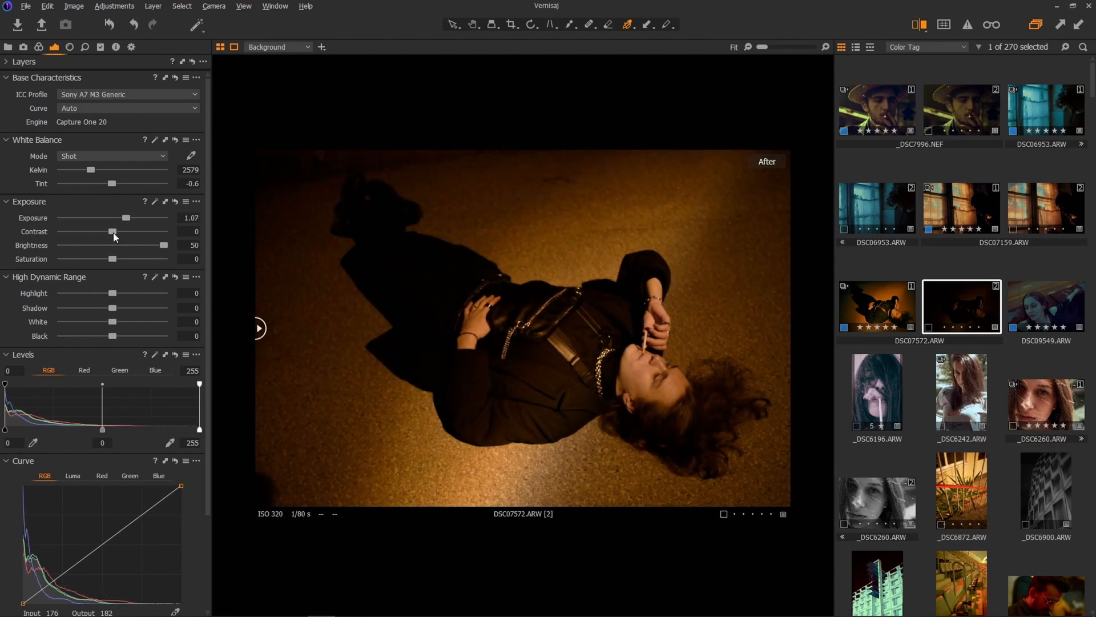
Step: Lower Contrast to -29
drag(113, 231, 106, 231)
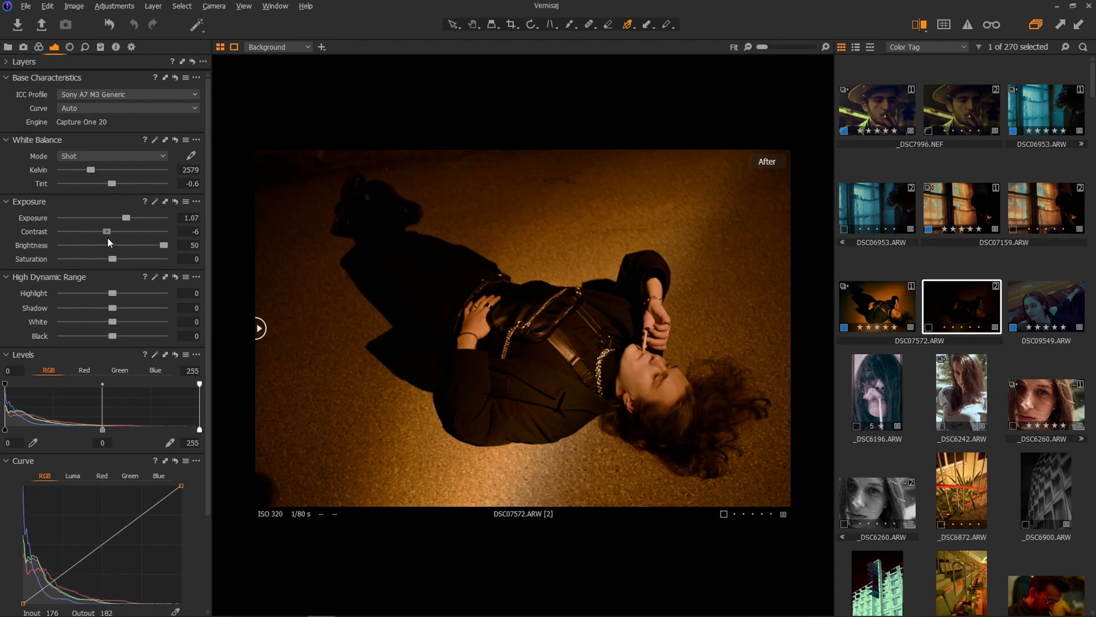
drag(106, 232, 87, 231)
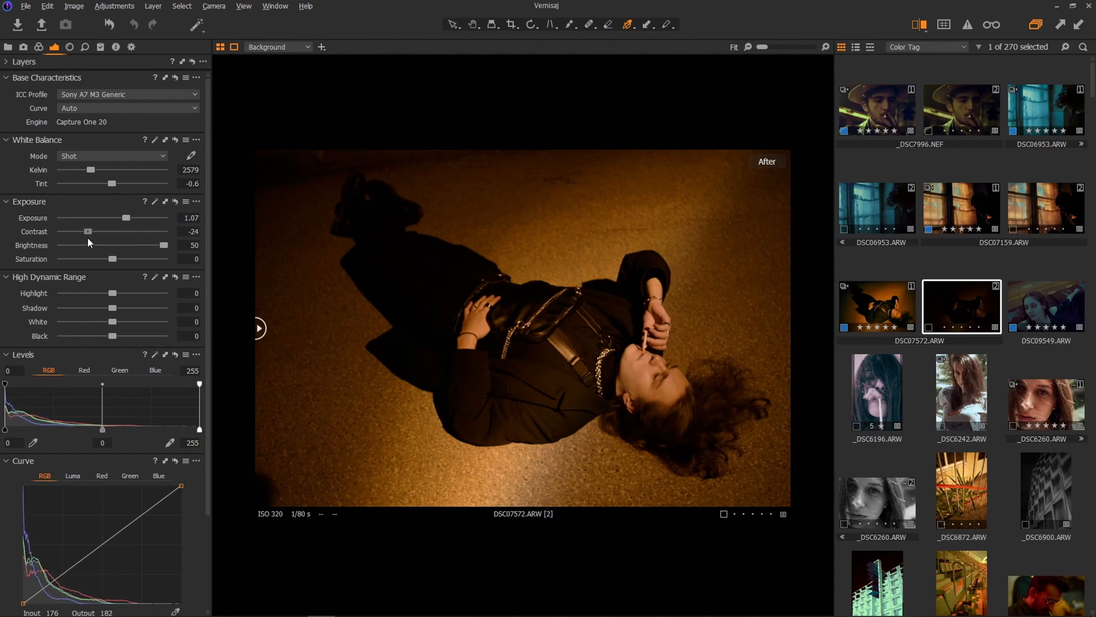
drag(88, 231, 81, 231)
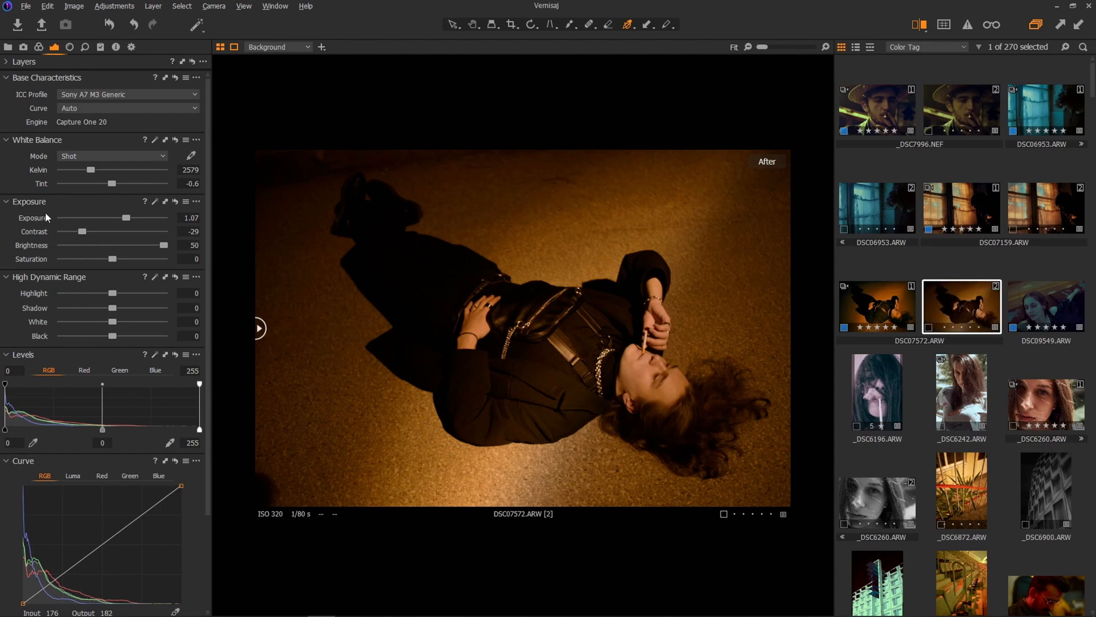
mouse_move(200, 399)
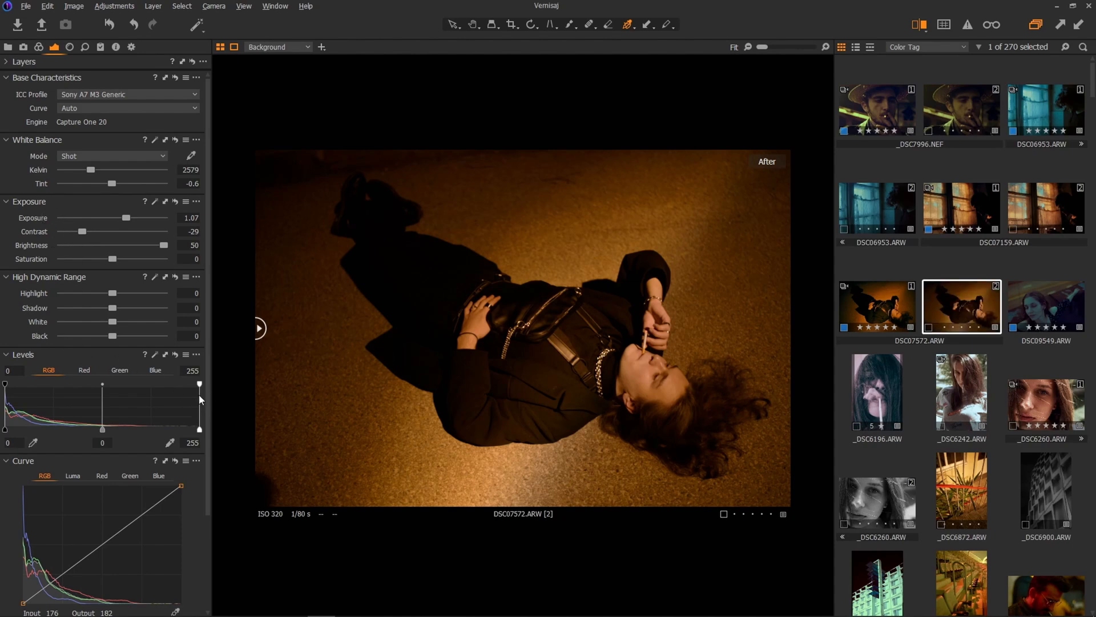
Step: Set the Levels white output to 229 and the black input to 13
drag(199, 383, 159, 383)
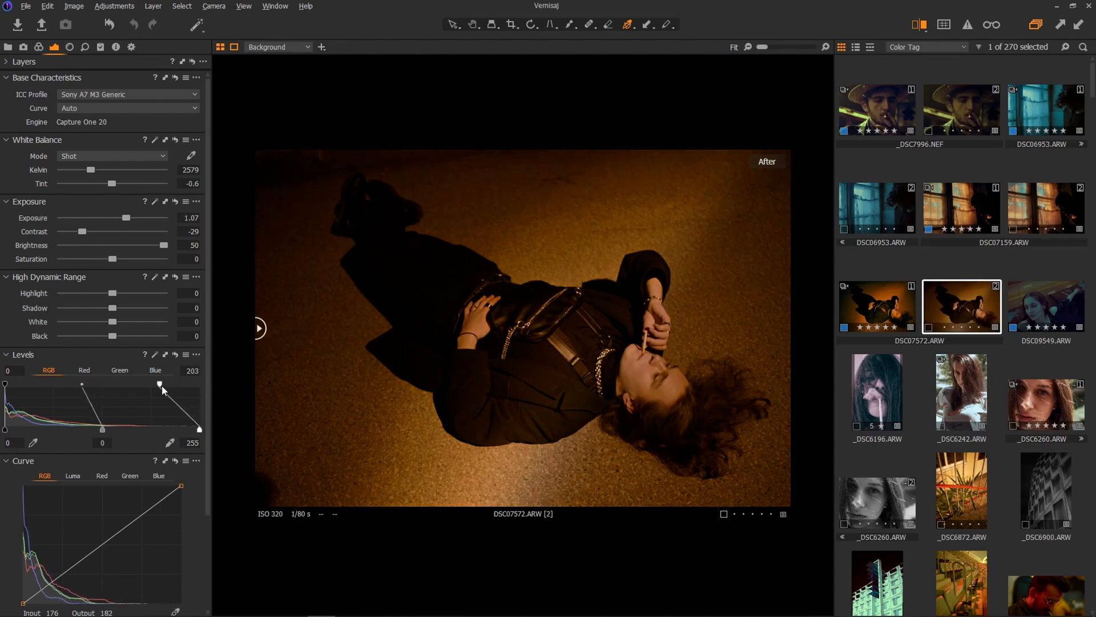
drag(159, 385, 167, 385)
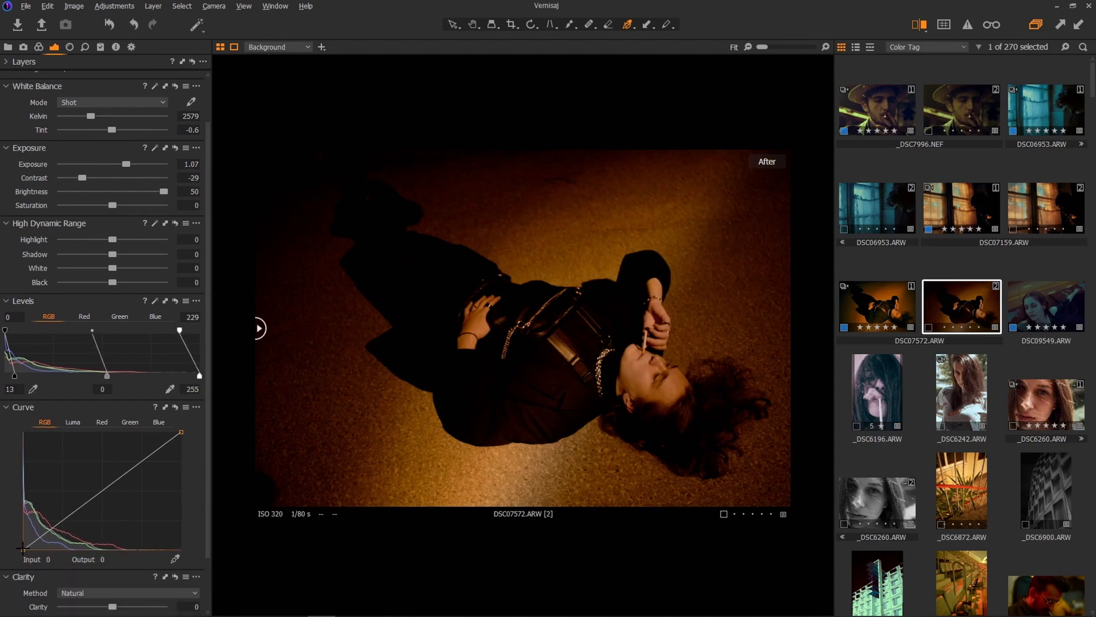
Step: Lift the RGB tone curve, settling a point near input 203, output 199
drag(23, 547, 23, 539)
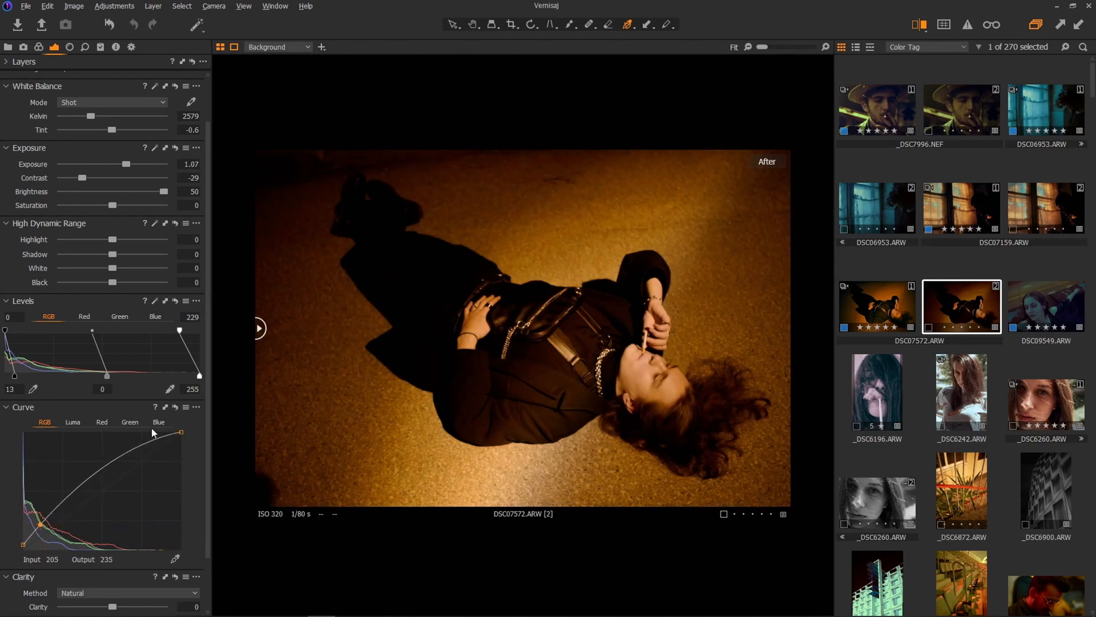
drag(153, 432, 140, 461)
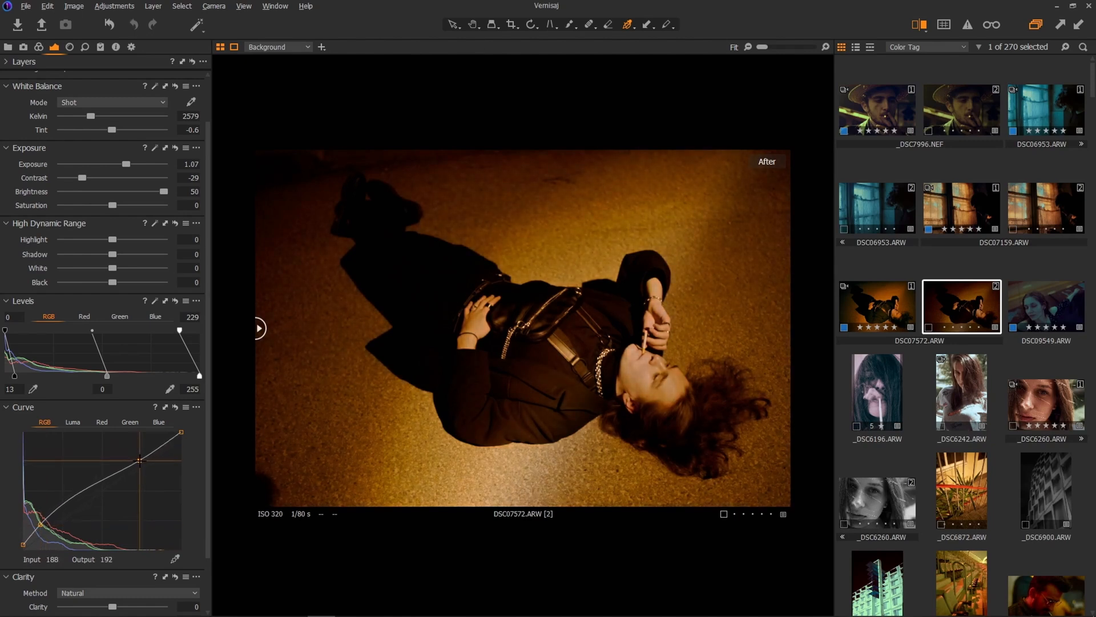
drag(140, 460, 144, 465)
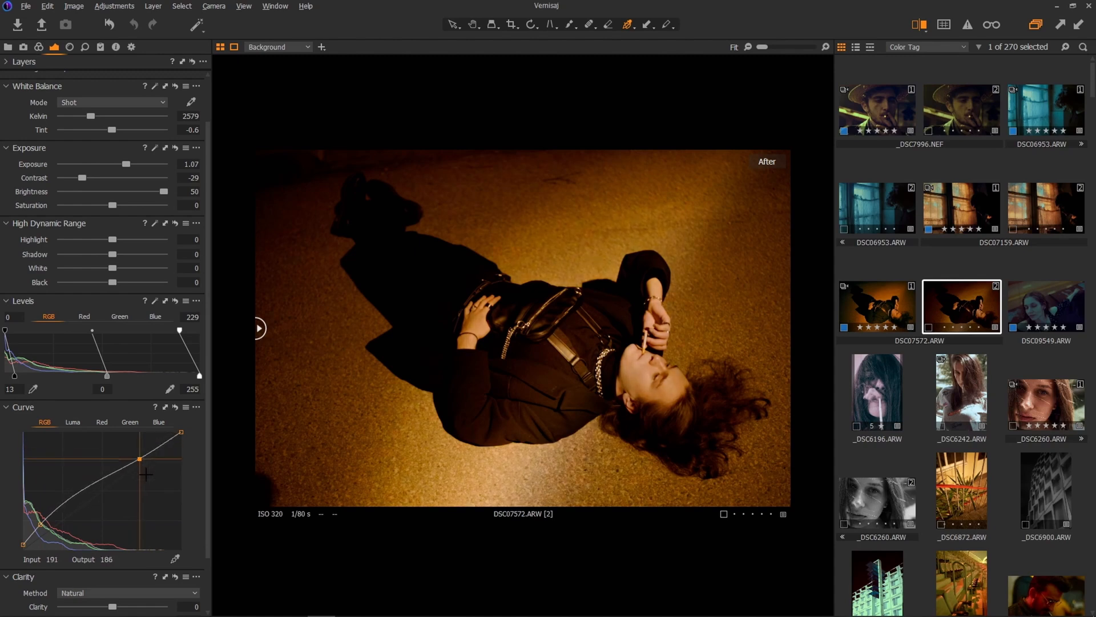
drag(141, 461, 157, 491)
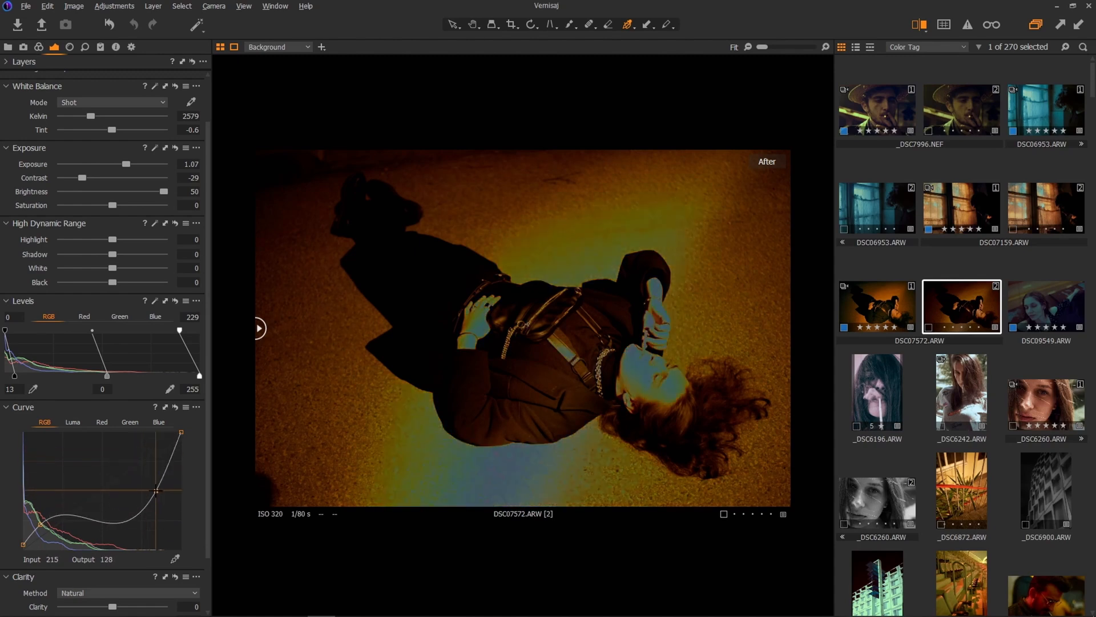
drag(156, 490, 143, 461)
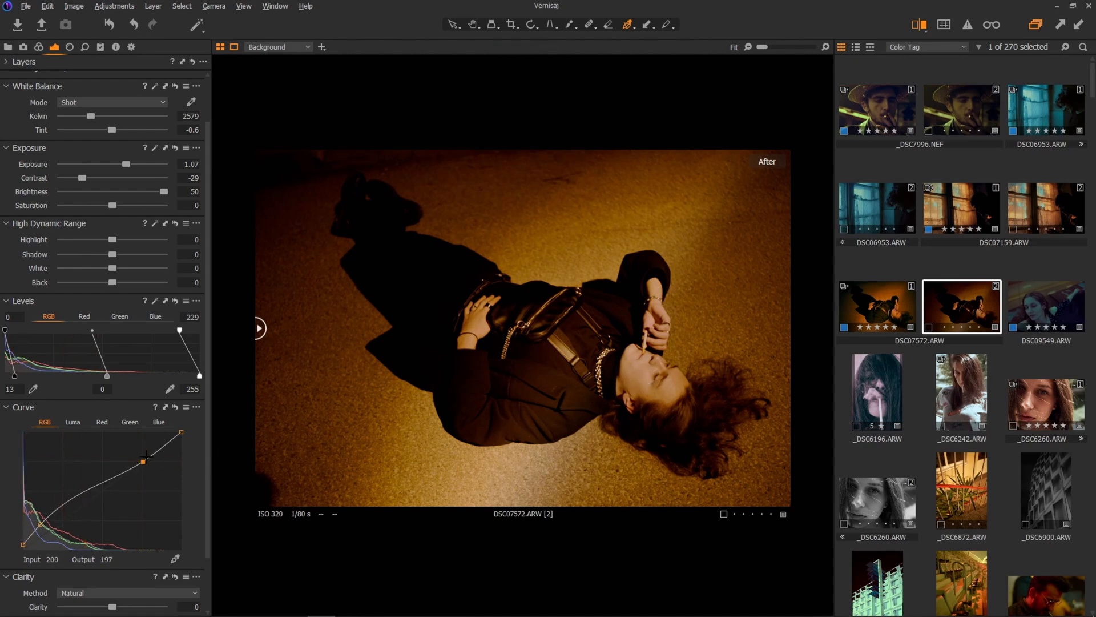
drag(143, 460, 147, 466)
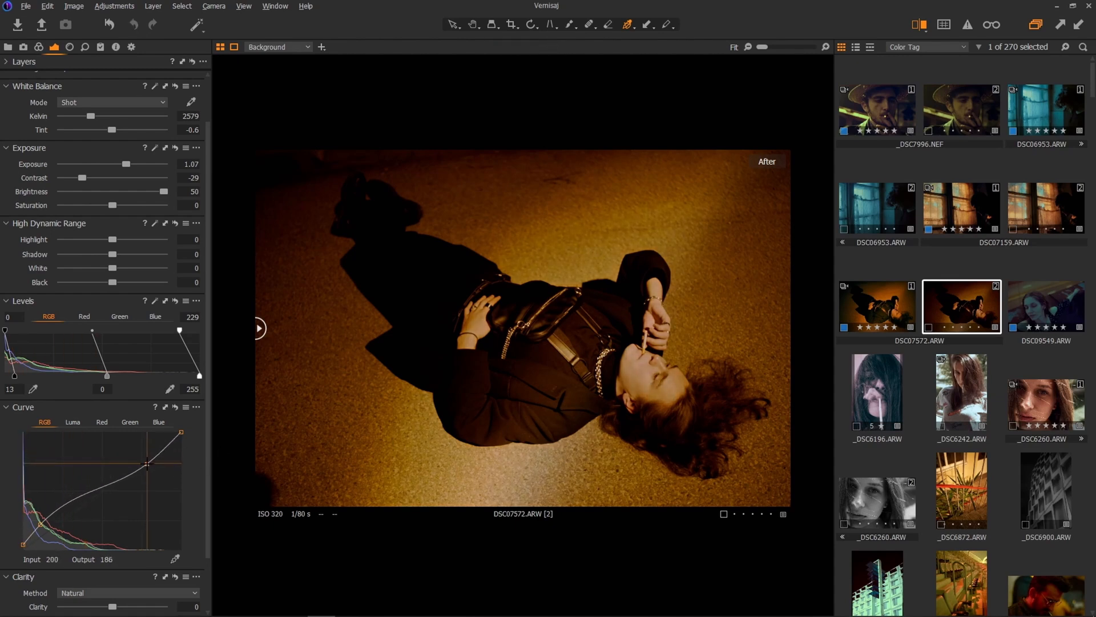
drag(147, 465, 146, 459)
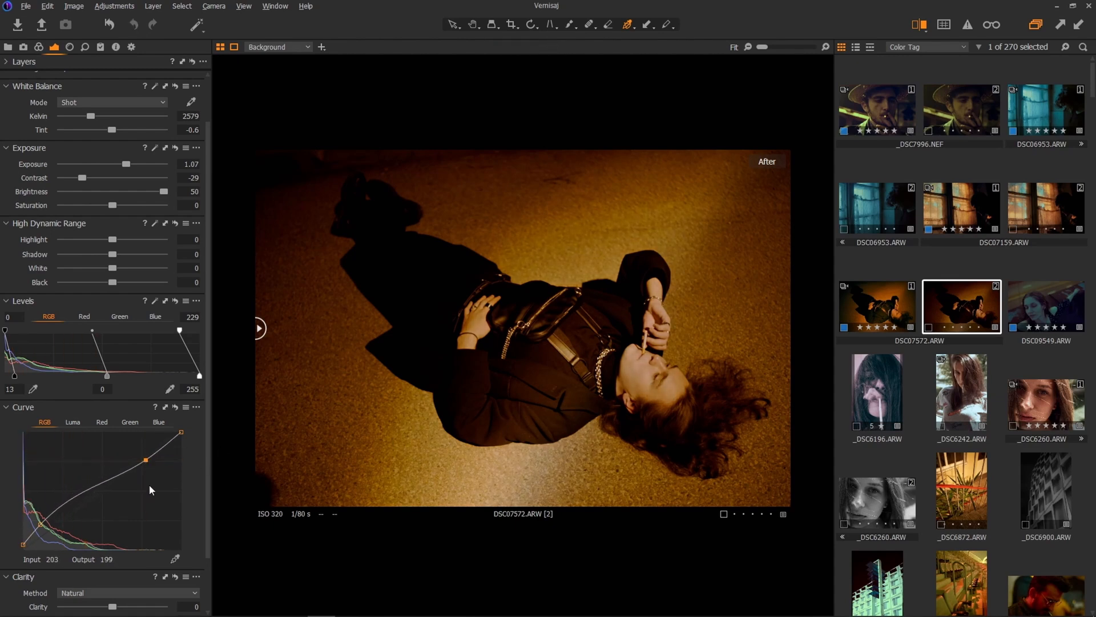
drag(146, 460, 168, 448)
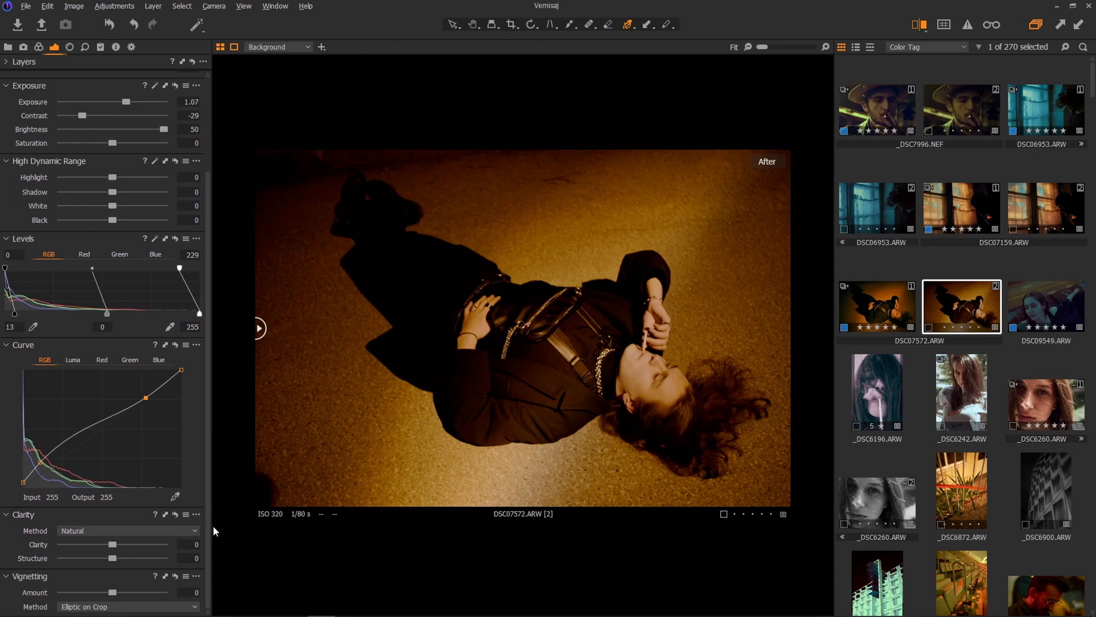
mouse_move(205, 486)
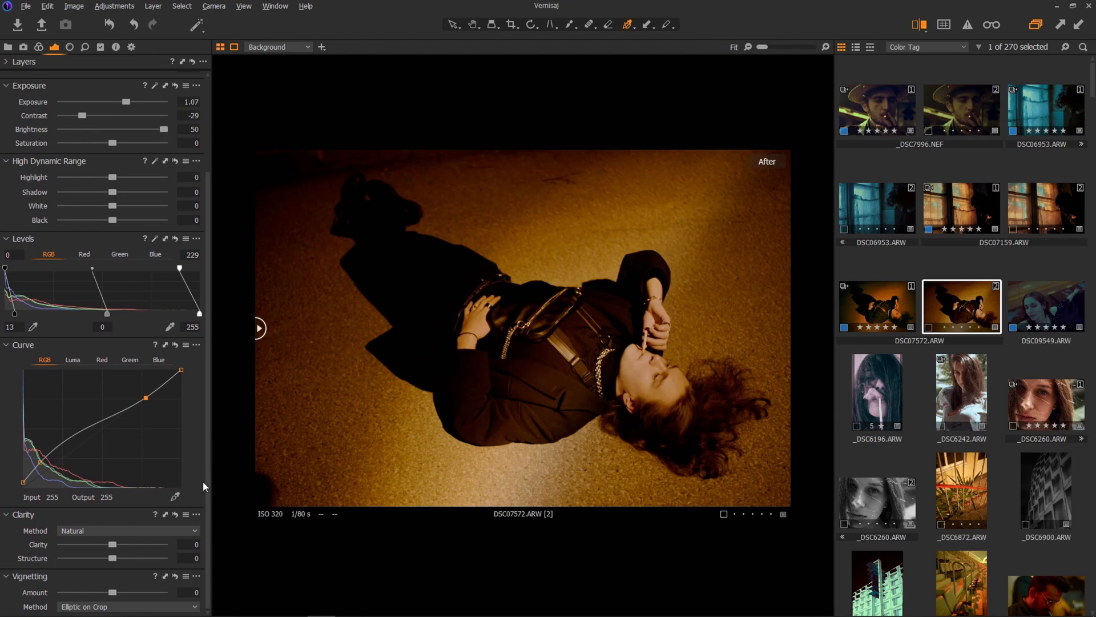
mouse_move(342, 559)
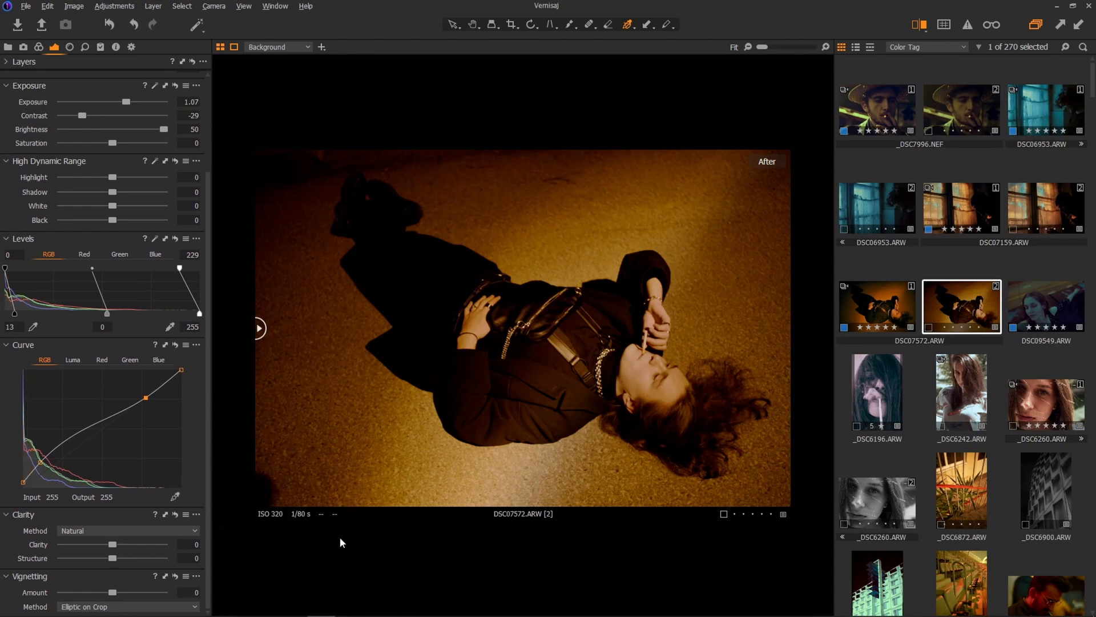
mouse_move(745, 408)
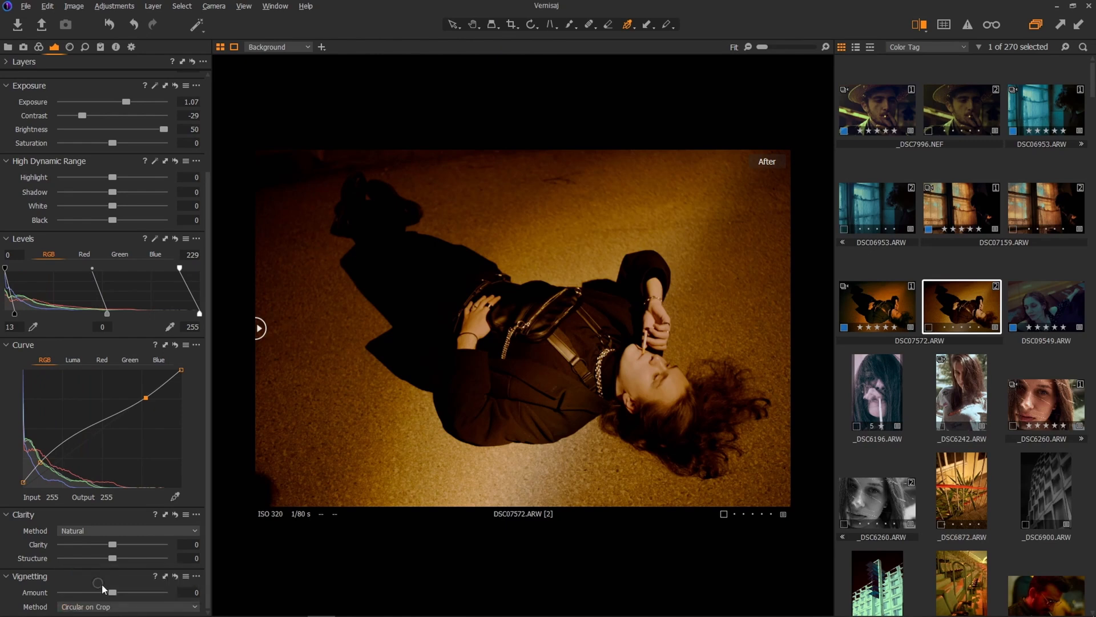
Step: Set vignette Amount to about -1.6 and lower the Levels shadow input to 8
drag(100, 592, 96, 591)
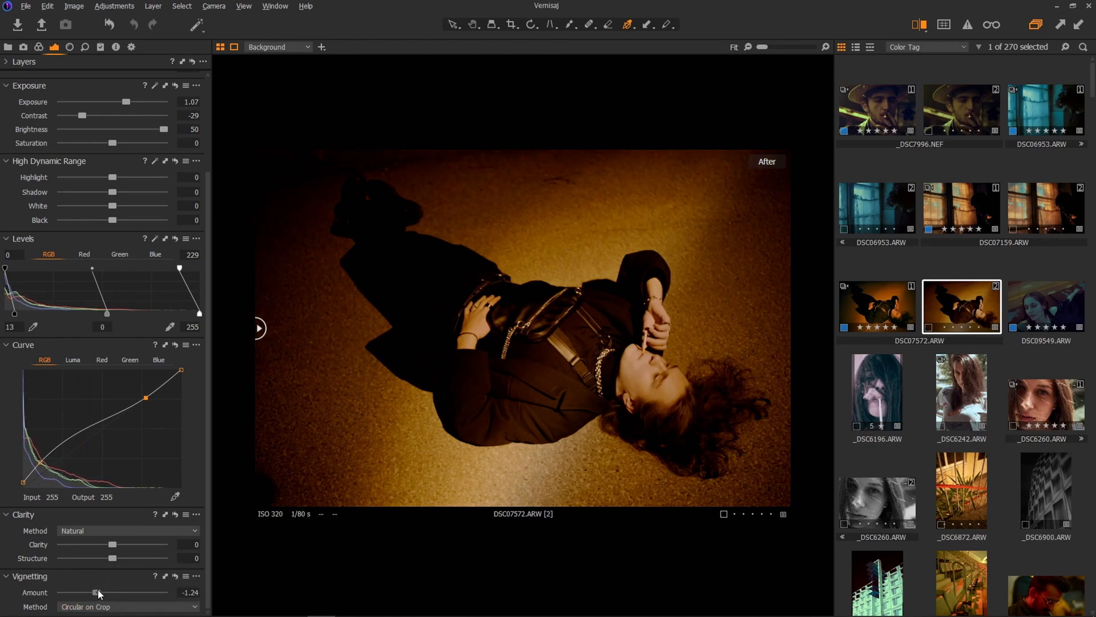
drag(98, 592, 93, 592)
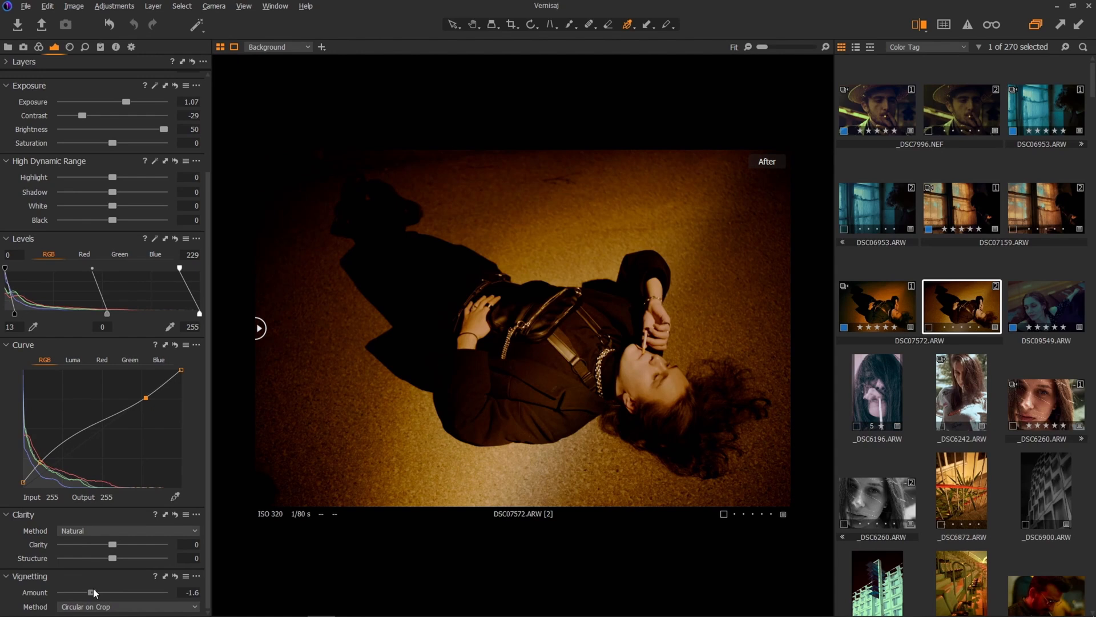
drag(10, 314, 7, 316)
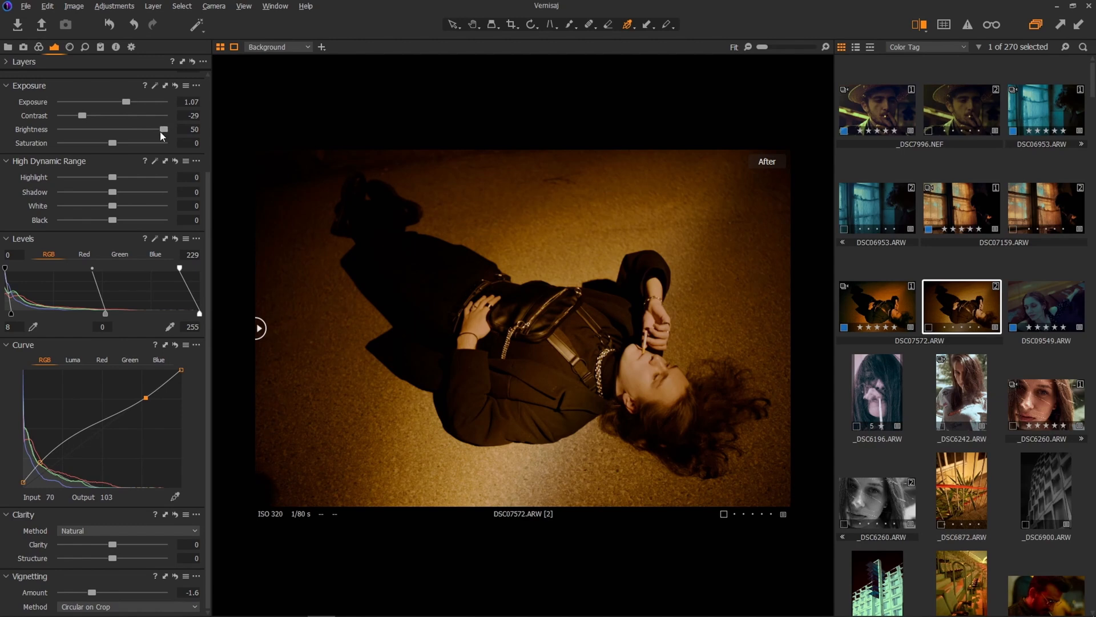
Step: Set Saturation to 100, HDR Shadow to -12, and Levels midtones to -0.14
drag(106, 143, 165, 143)
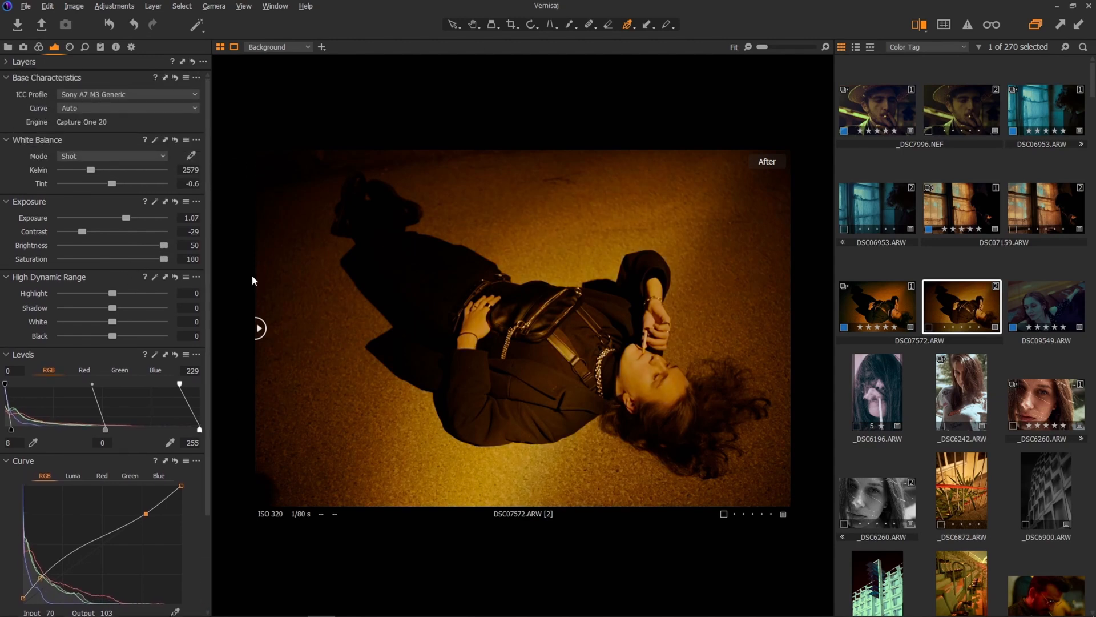
mouse_move(126, 218)
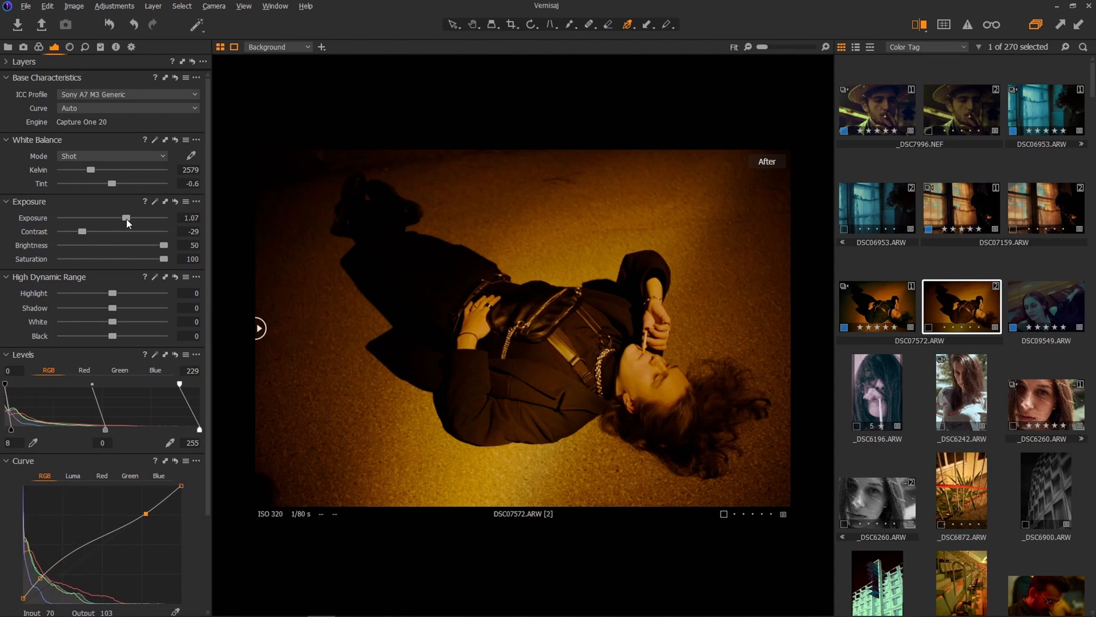
drag(112, 308, 103, 308)
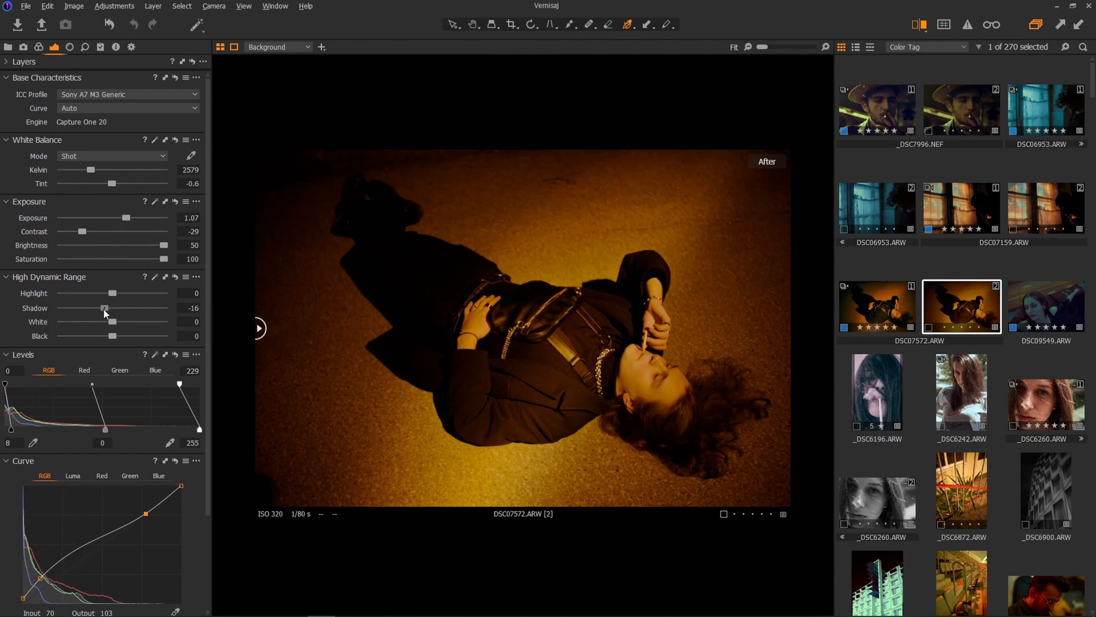
drag(104, 308, 108, 307)
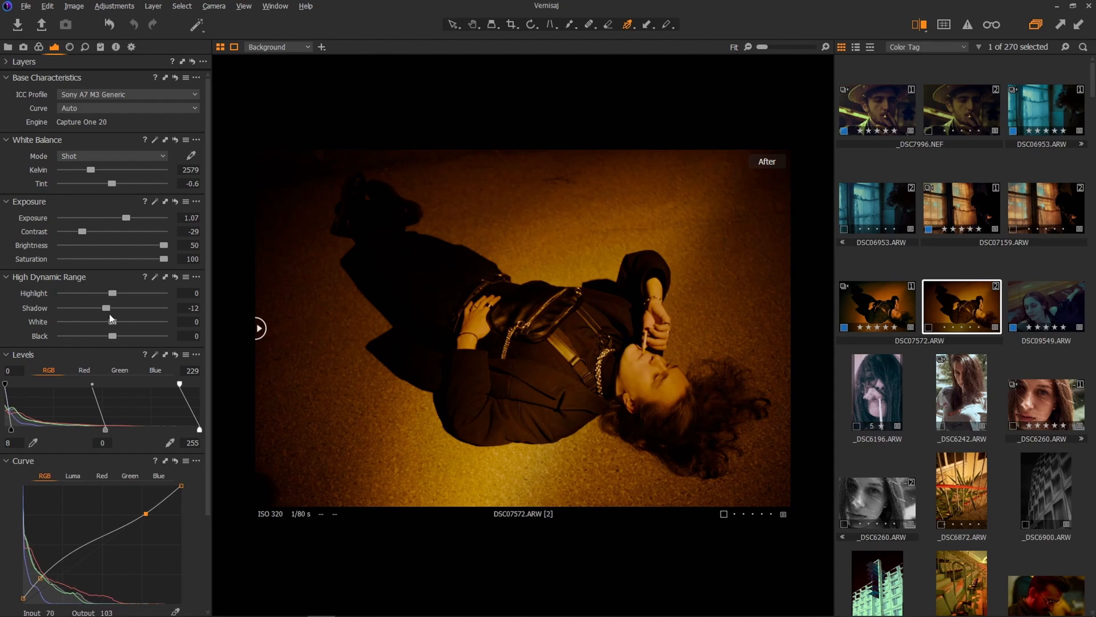
scroll(down, 3)
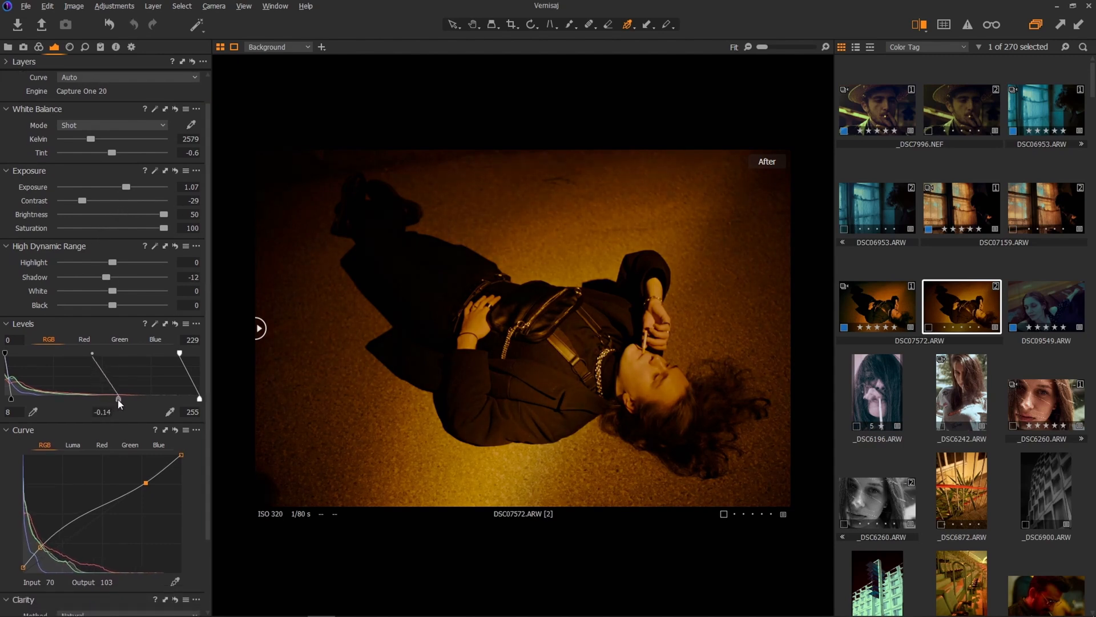
drag(126, 186, 127, 187)
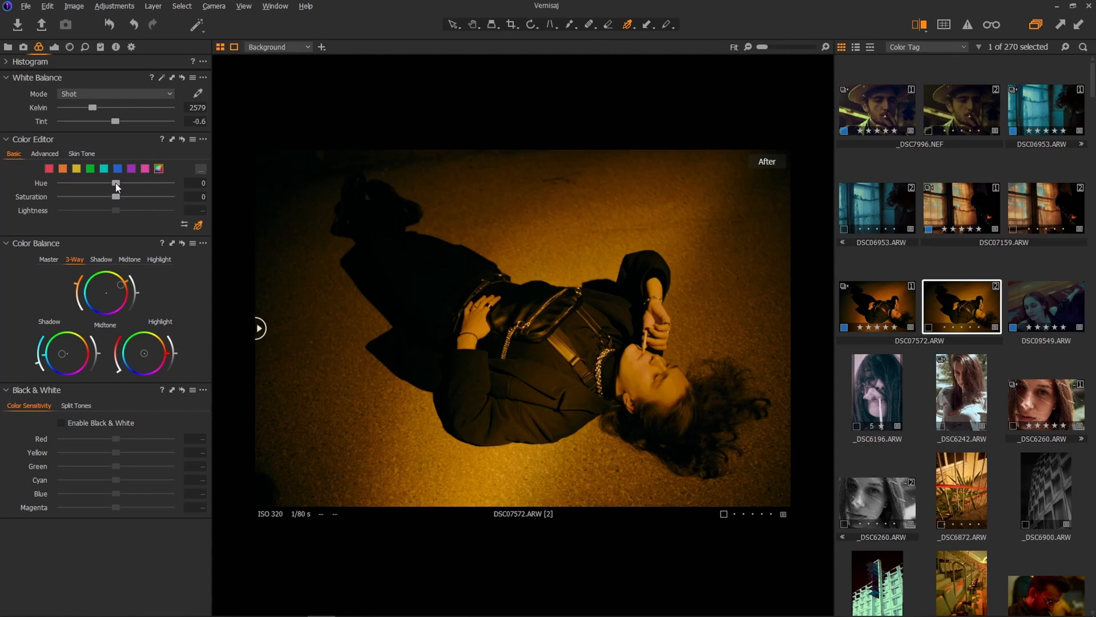
Step: In the Color Editor Basic, set Hue to -5.9 and Saturation to -0.8
drag(117, 183, 112, 183)
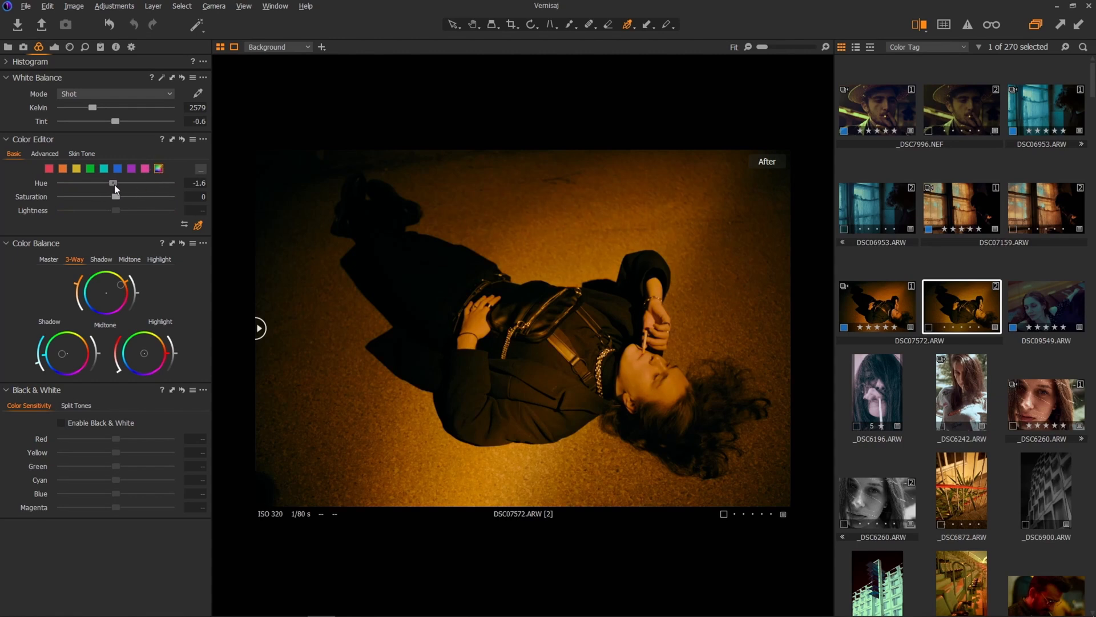
drag(112, 182, 78, 182)
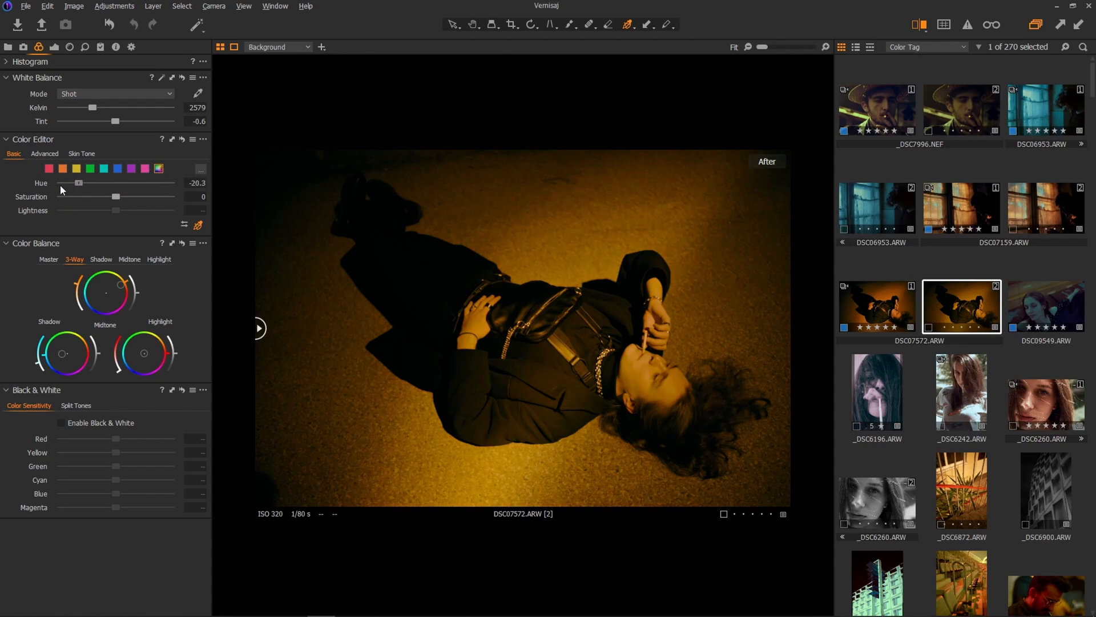
drag(79, 182, 116, 183)
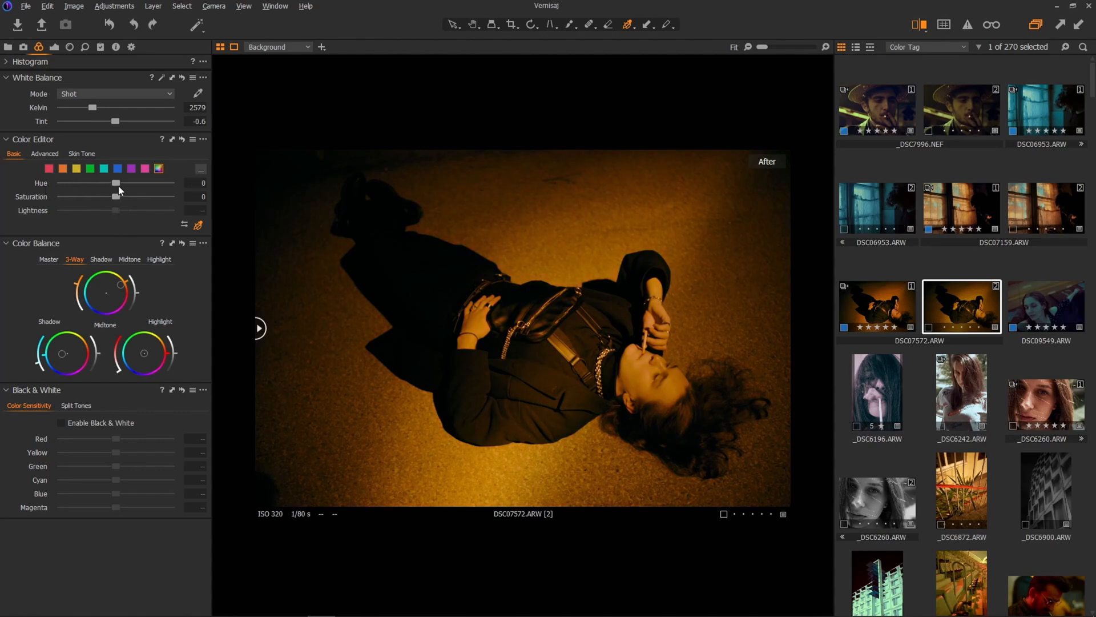
drag(116, 183, 109, 182)
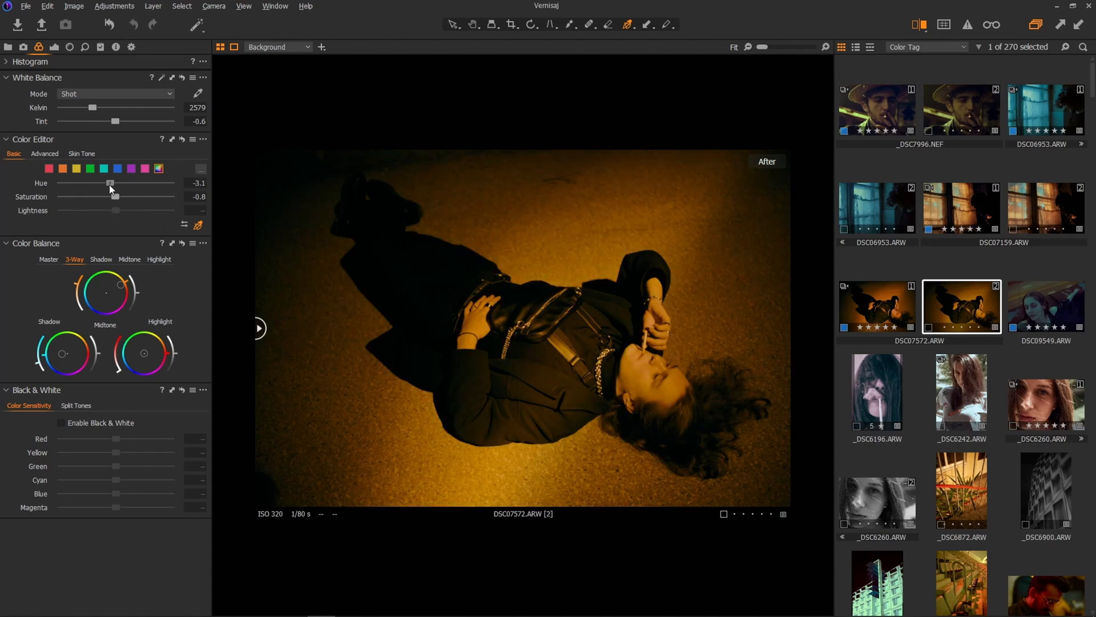
drag(110, 183, 105, 183)
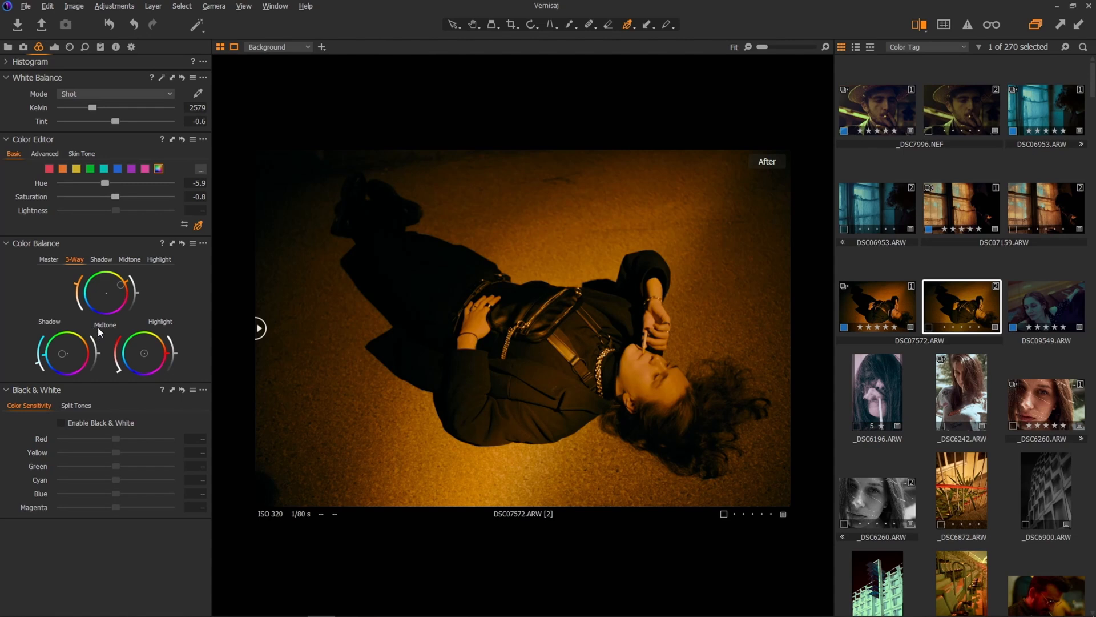
mouse_move(129, 238)
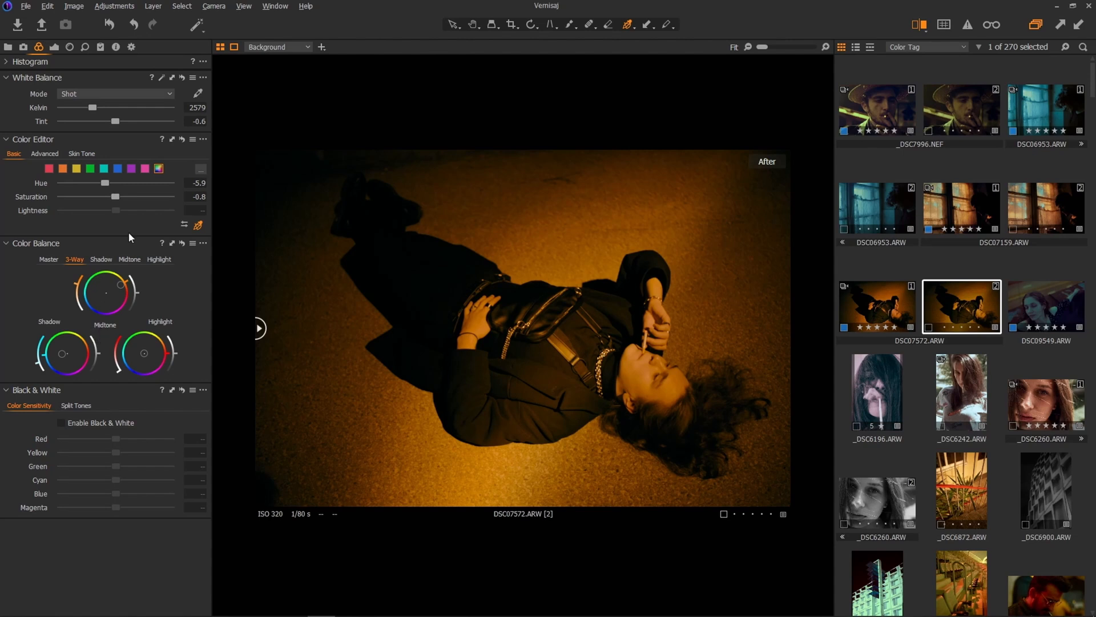
drag(105, 197, 125, 196)
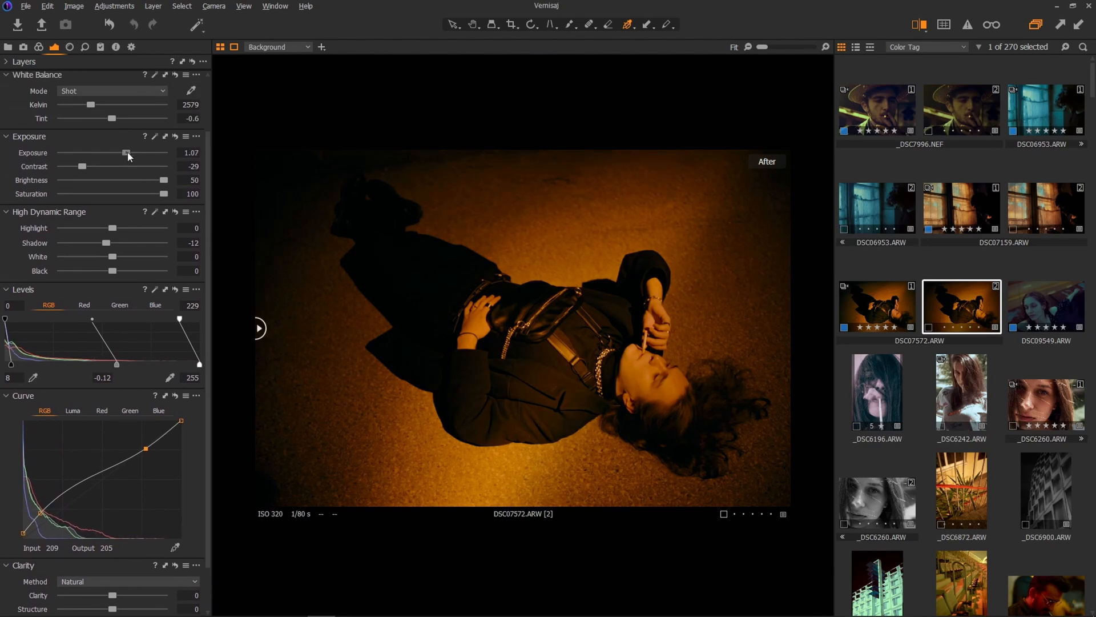
Step: Ease the Exposure slider down from 1.07 to 0.93
drag(126, 153, 117, 152)
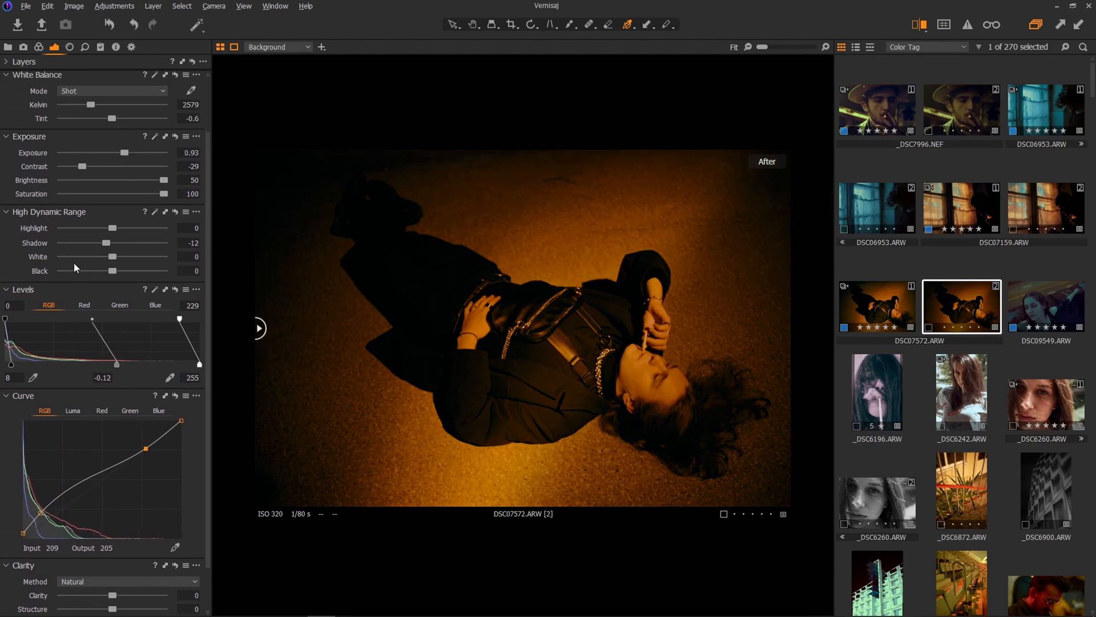
mouse_move(78, 266)
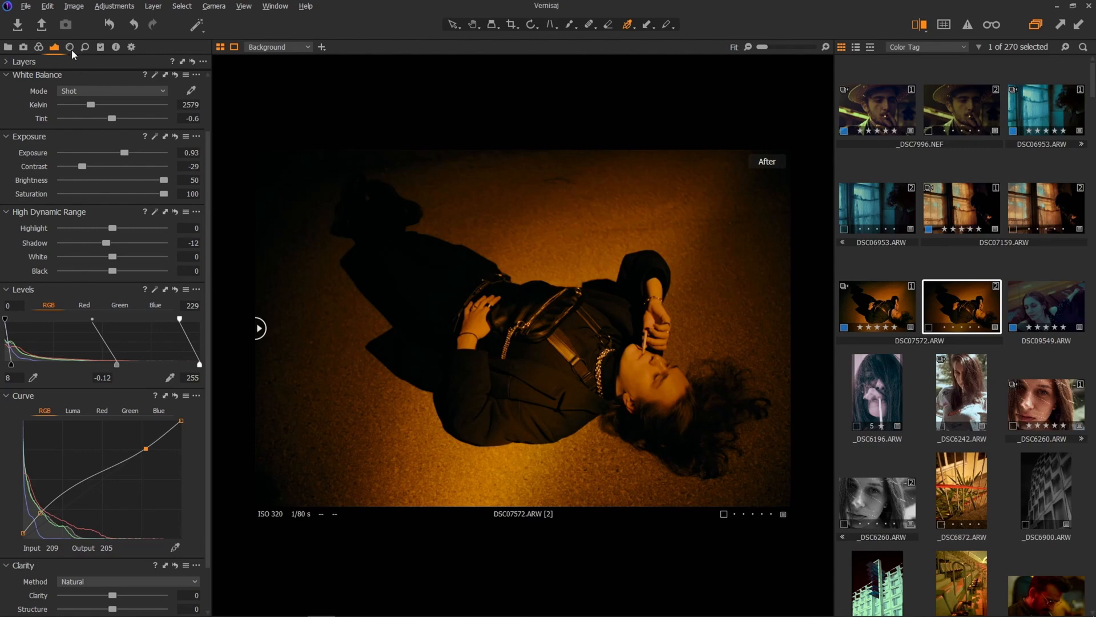
Step: Set the Film Grain type to Silver Rich in the Details tab
click(85, 47)
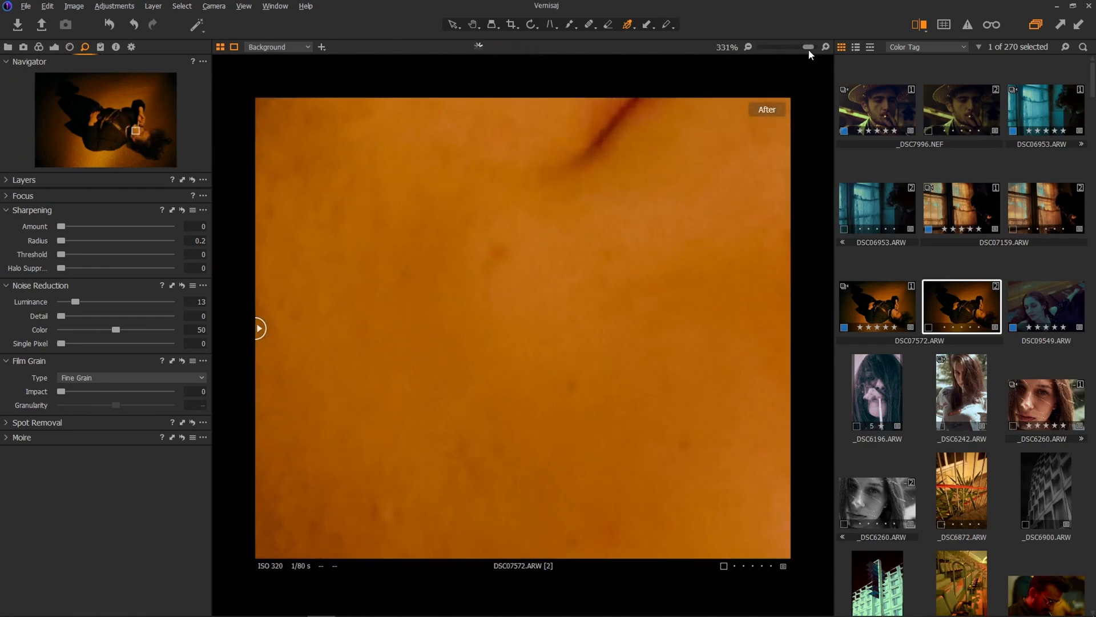
drag(808, 47, 778, 47)
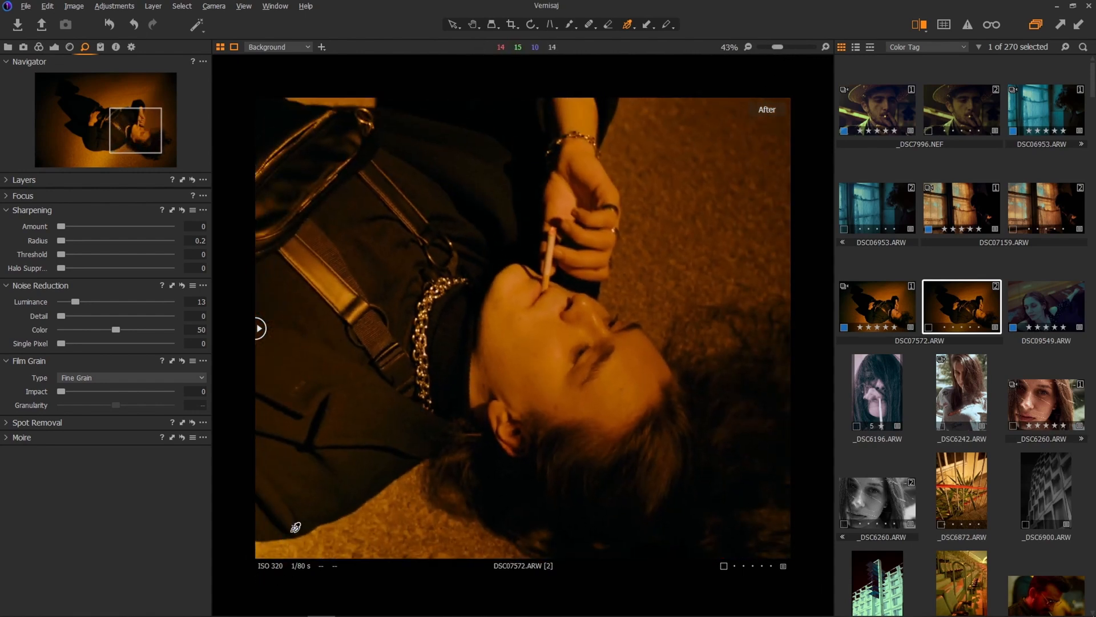
click(131, 378)
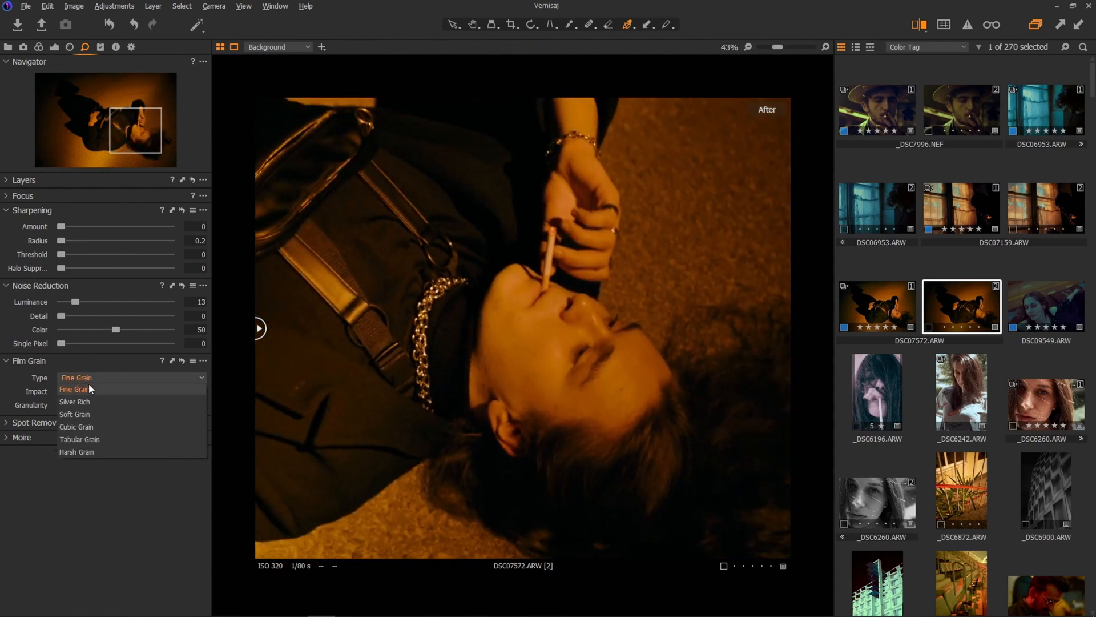
click(74, 401)
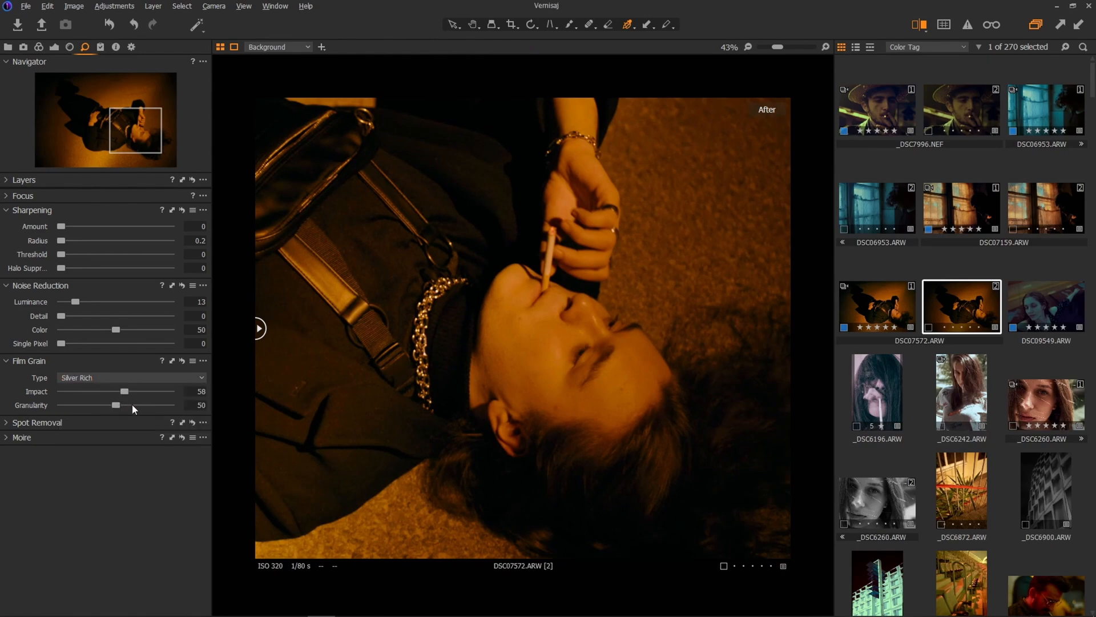
Step: Set grain Impact to 63 and Granularity to 66, zooming in to inspect
drag(776, 47, 793, 46)
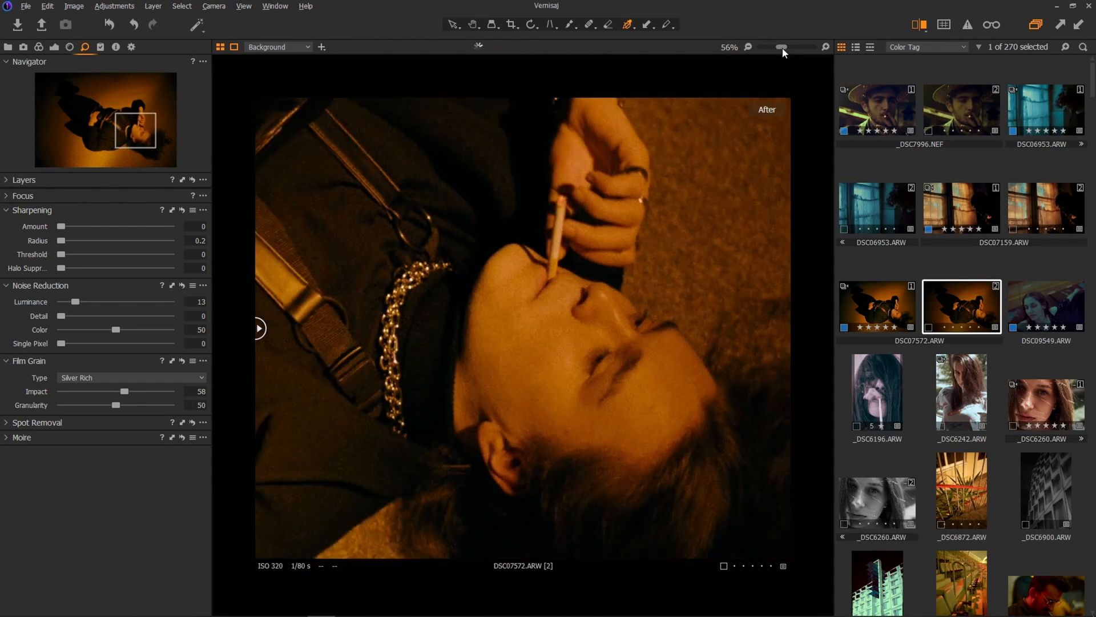
drag(782, 47, 788, 47)
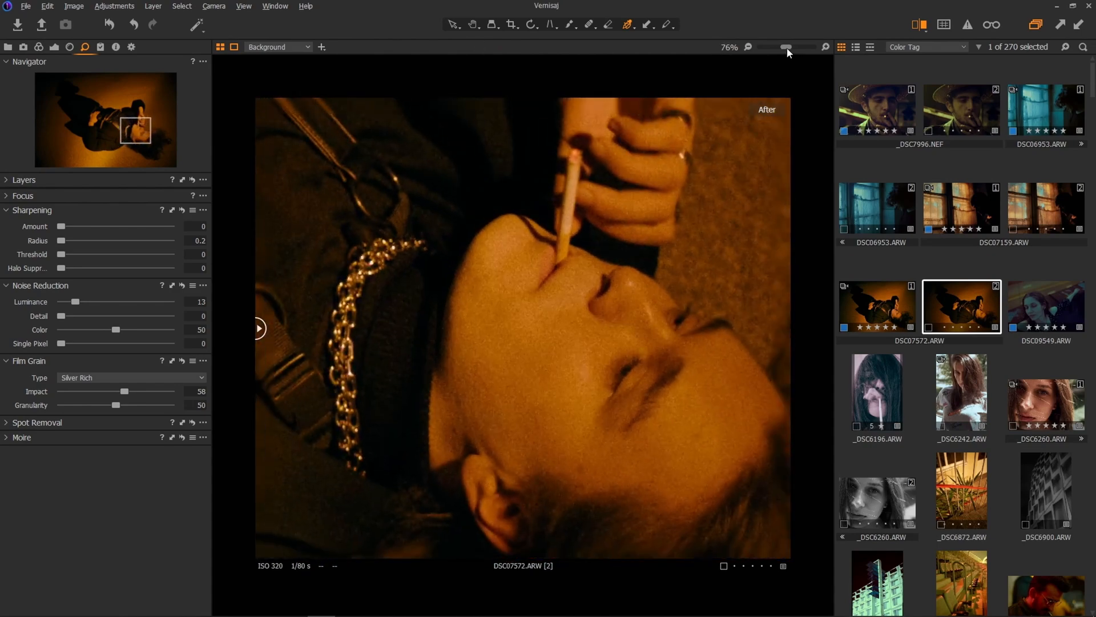
drag(788, 47, 782, 47)
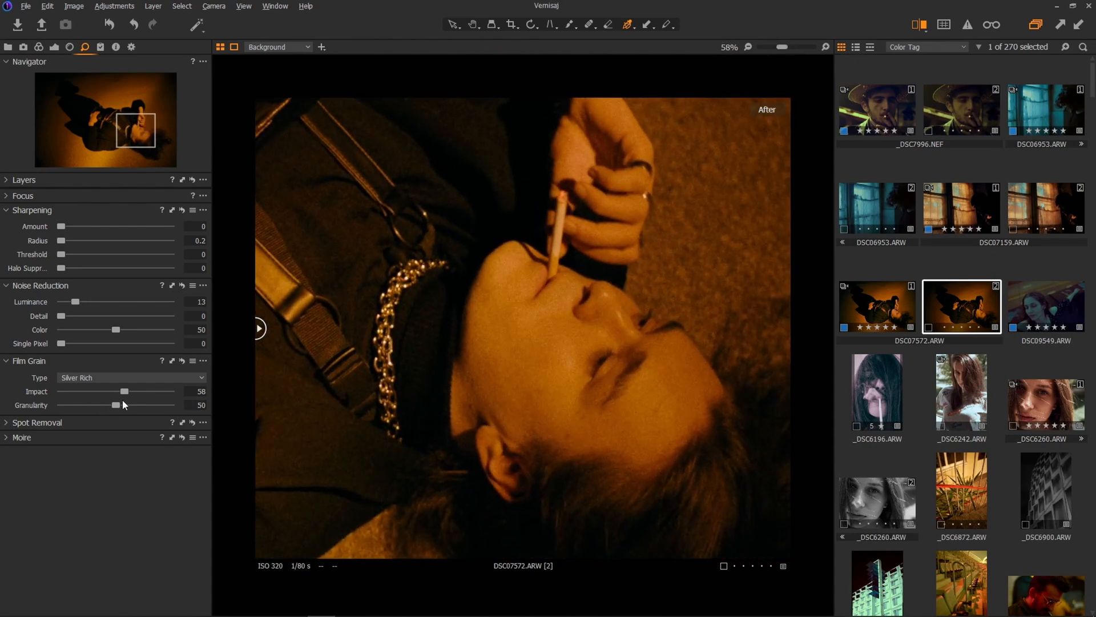
drag(115, 405, 127, 404)
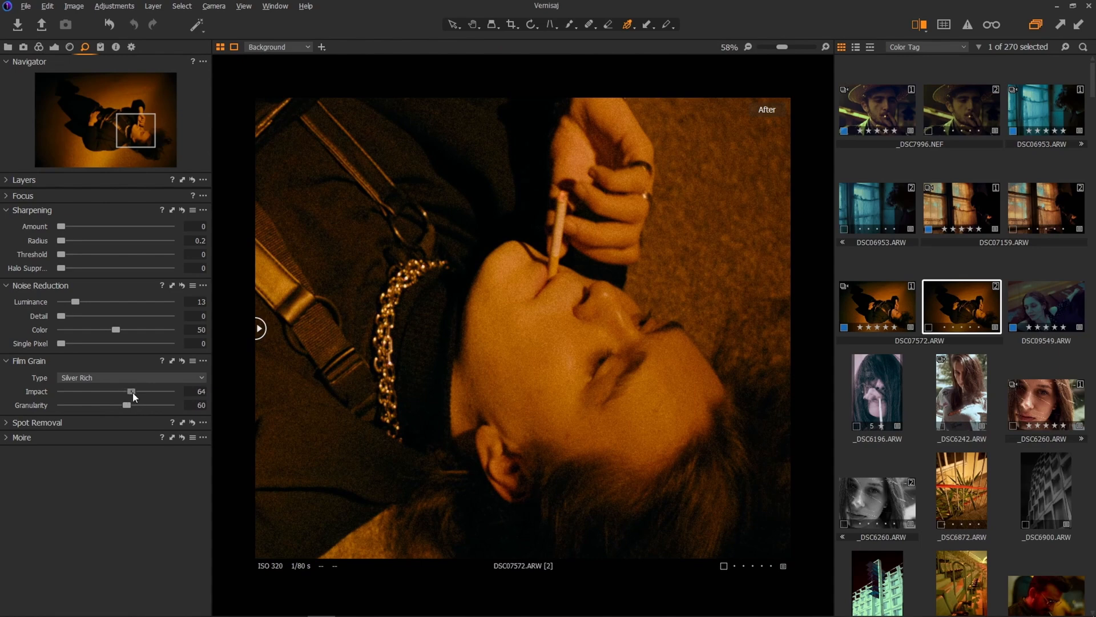
drag(126, 405, 132, 404)
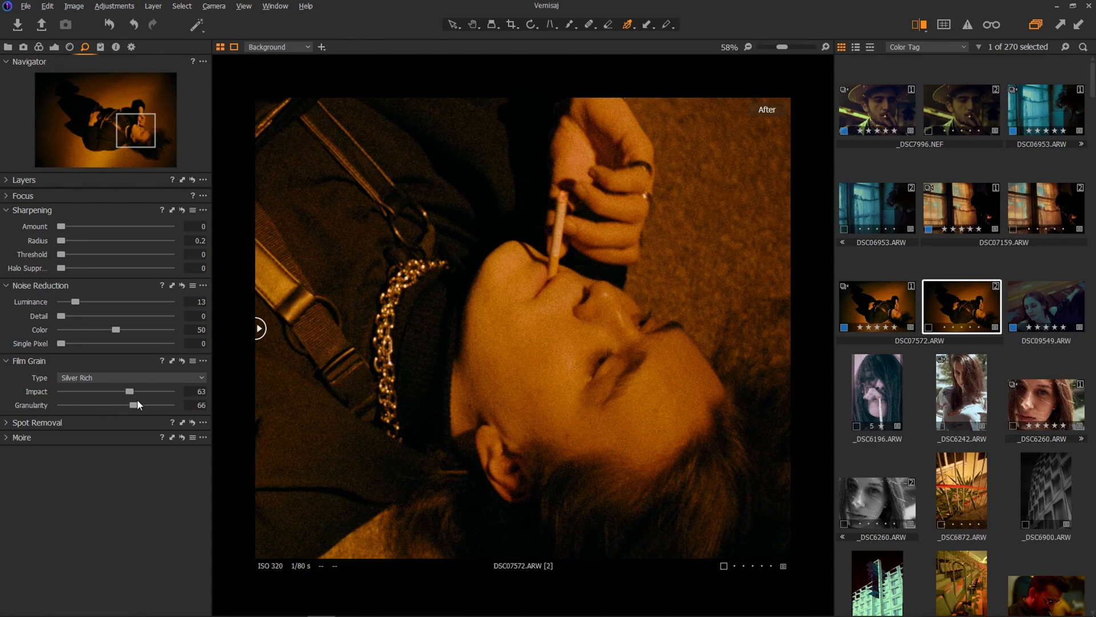